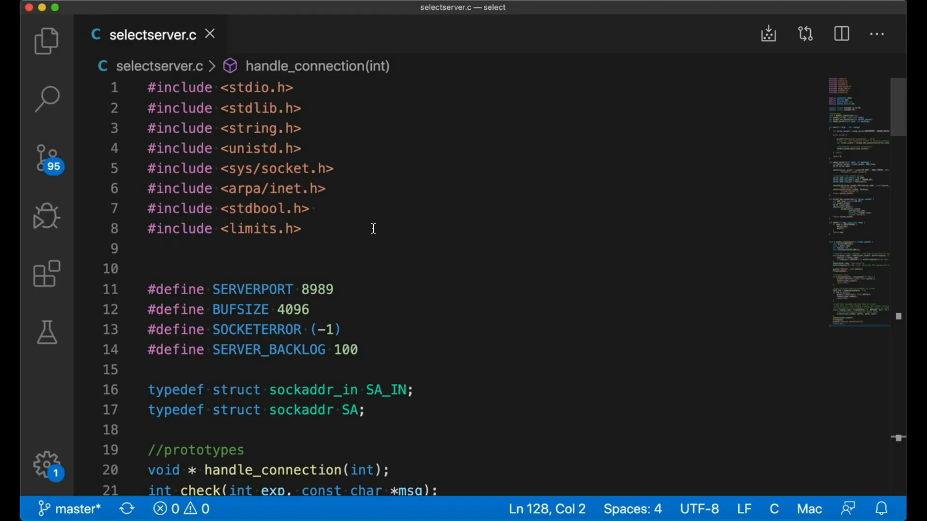
Step: Scroll through the select manual page in the terminal to read its documentation
scroll(down, 3)
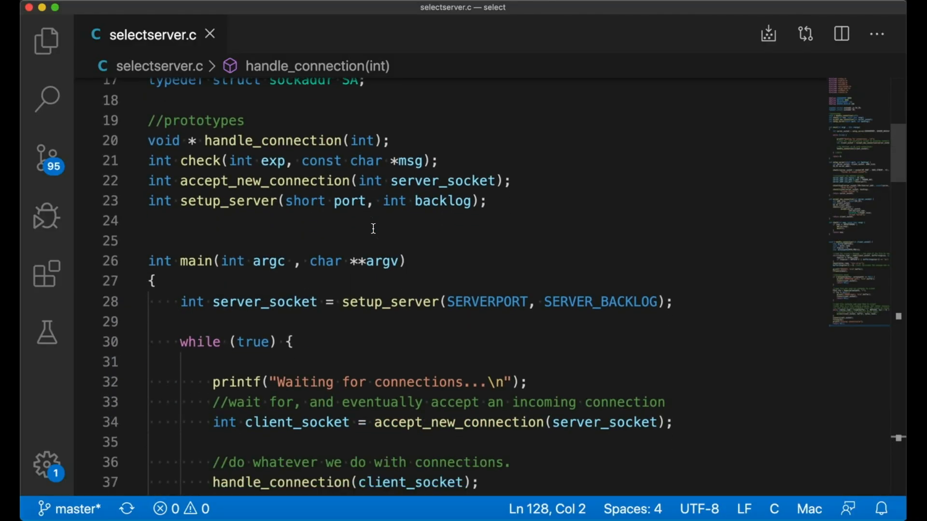
scroll(down, 3)
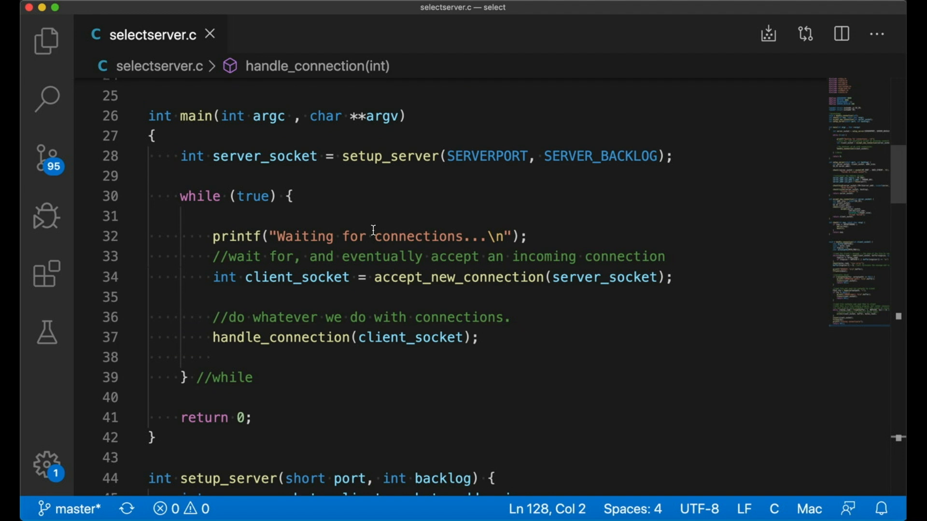
scroll(down, 3)
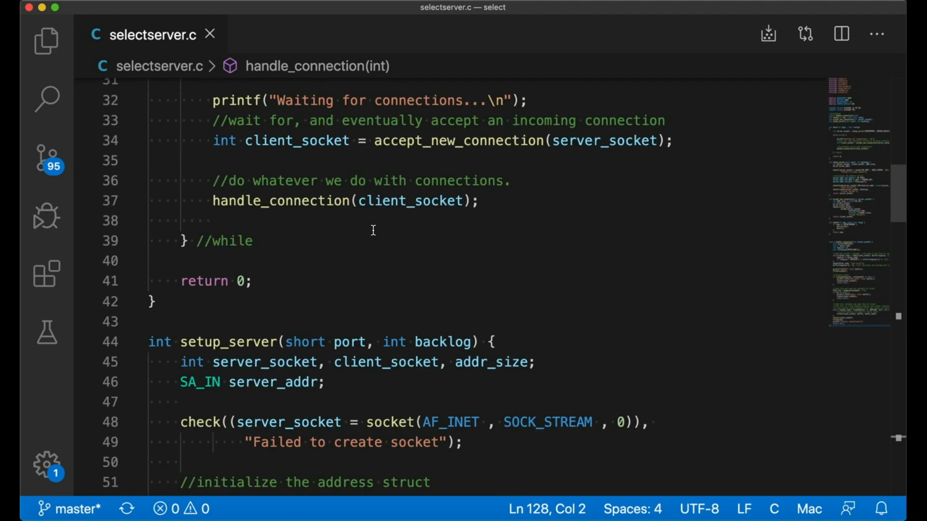
scroll(down, 3)
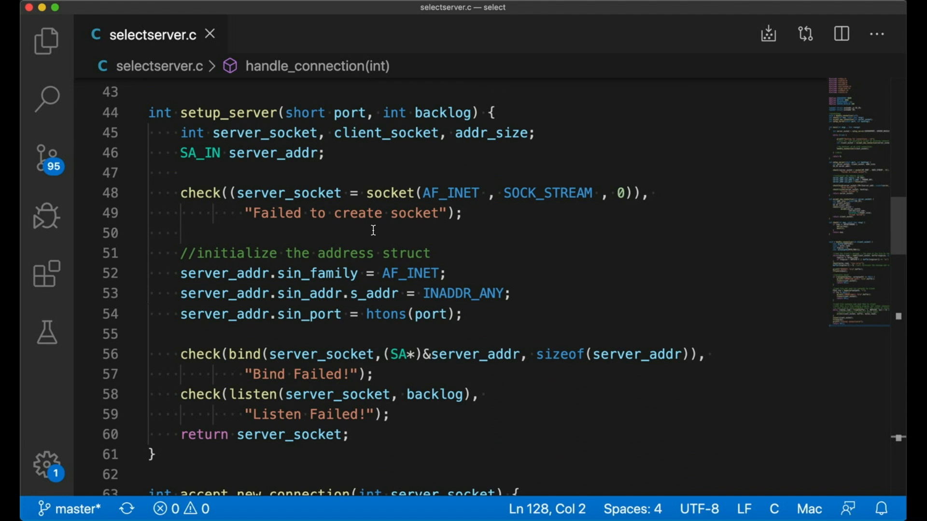
scroll(down, 3)
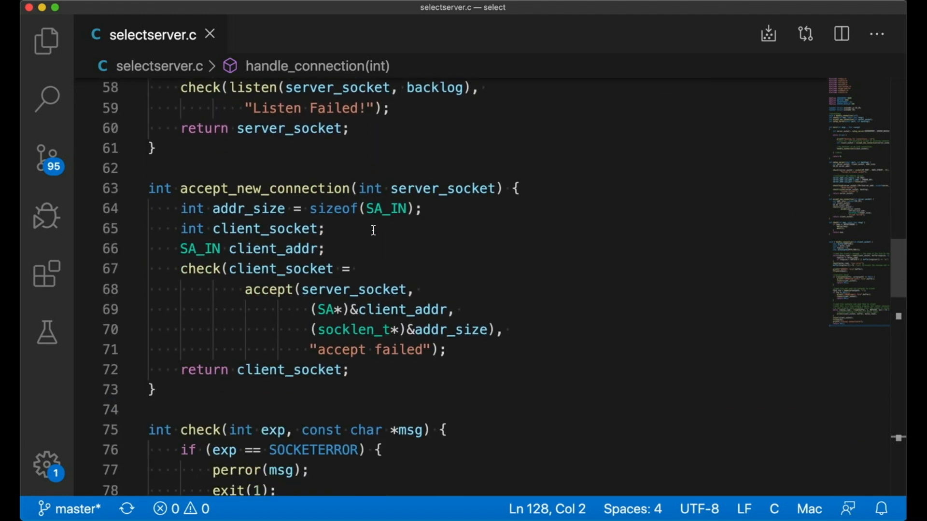
scroll(up, 3)
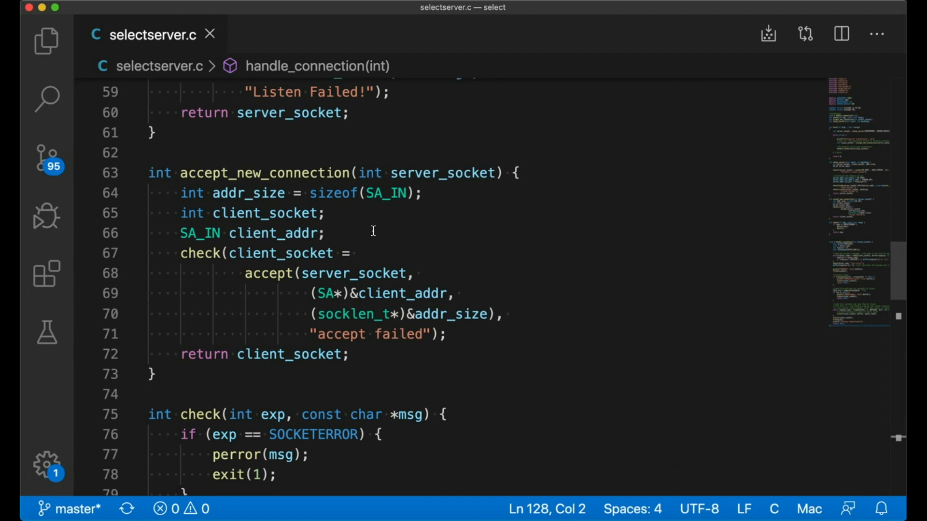
scroll(down, 3)
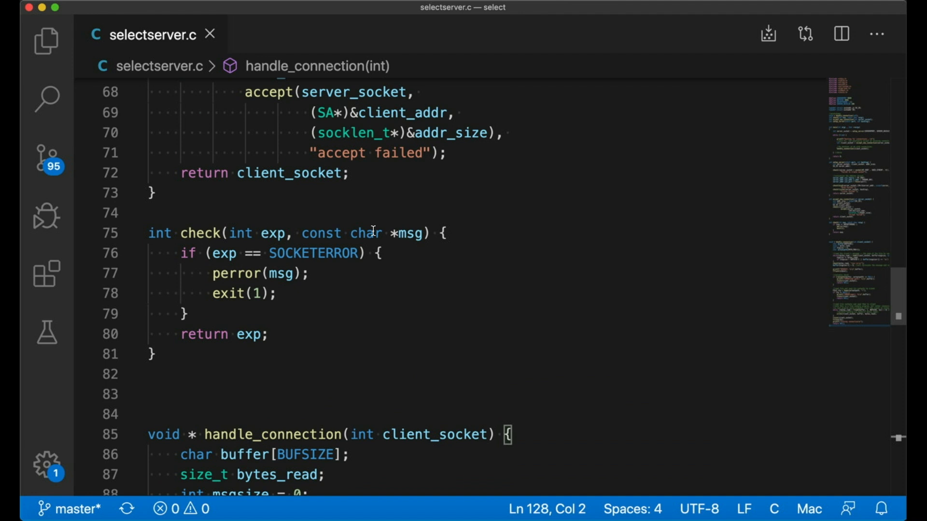
scroll(down, 3)
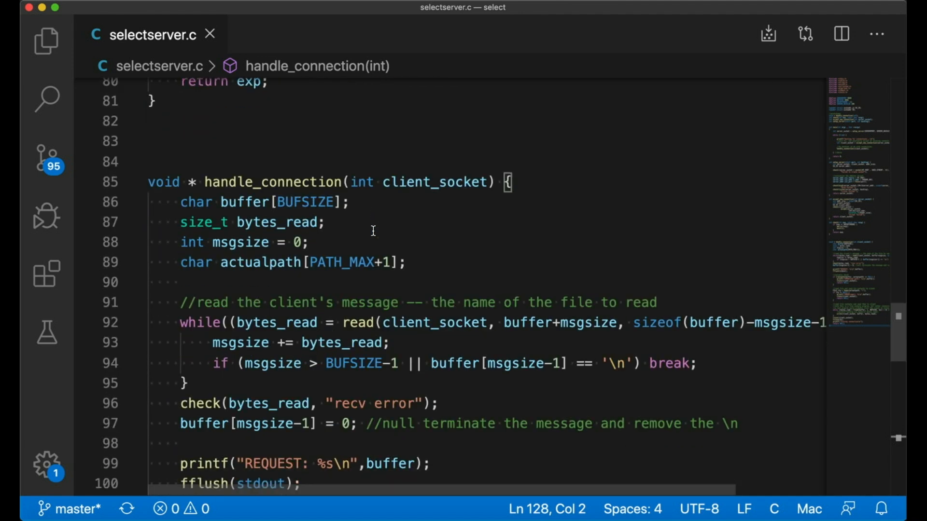
scroll(down, 3)
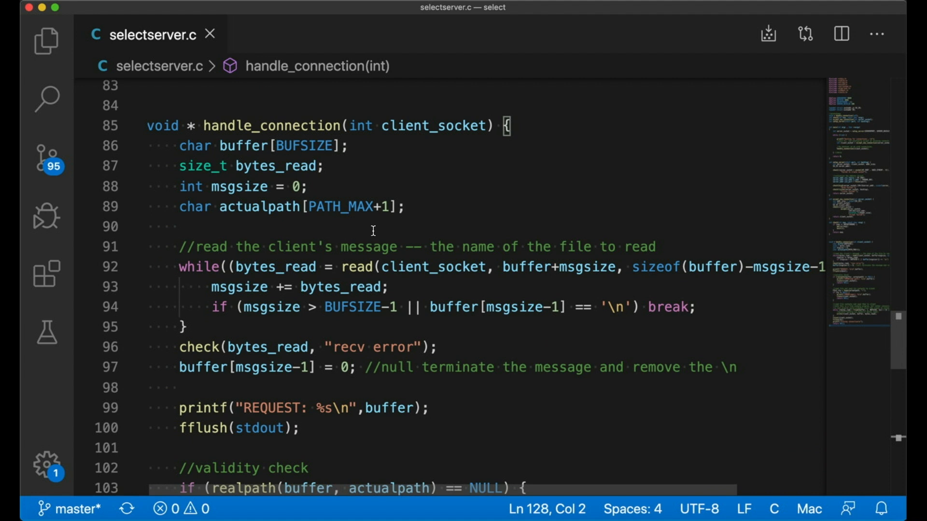
scroll(down, 3)
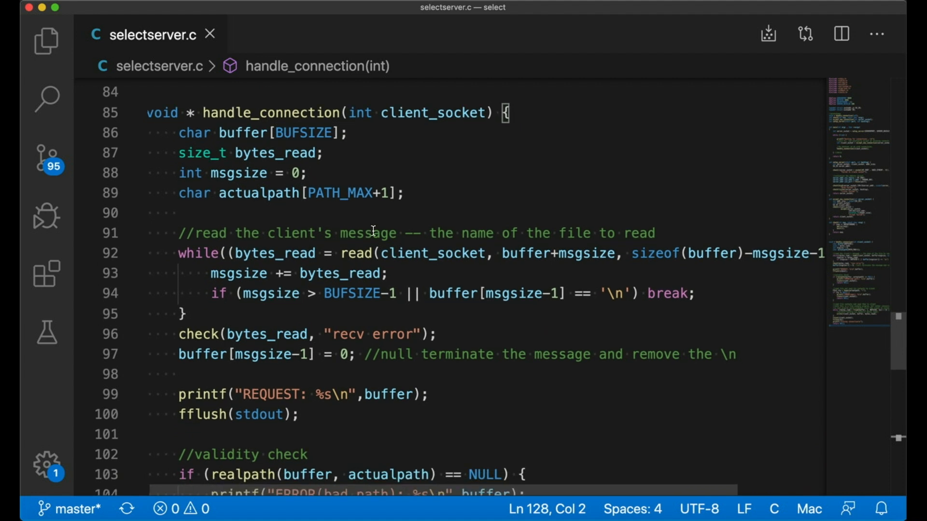
scroll(down, 3)
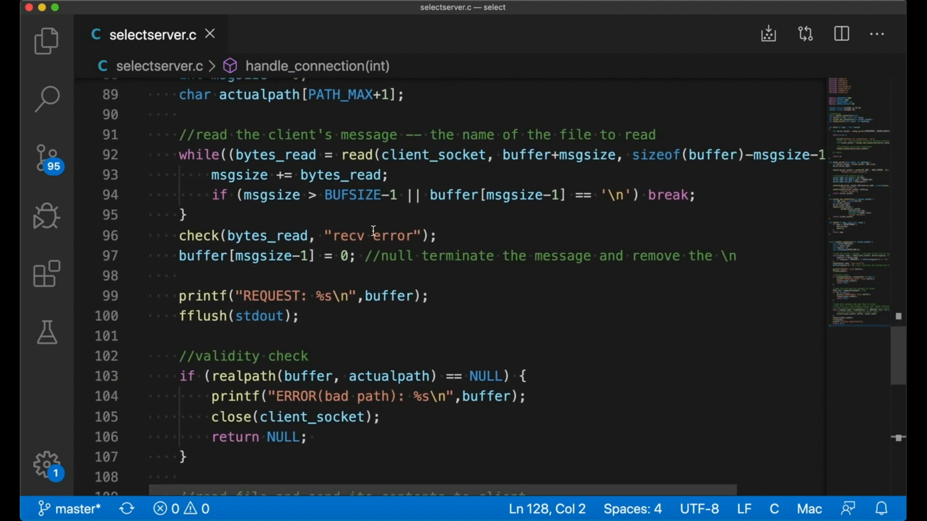
scroll(down, 3)
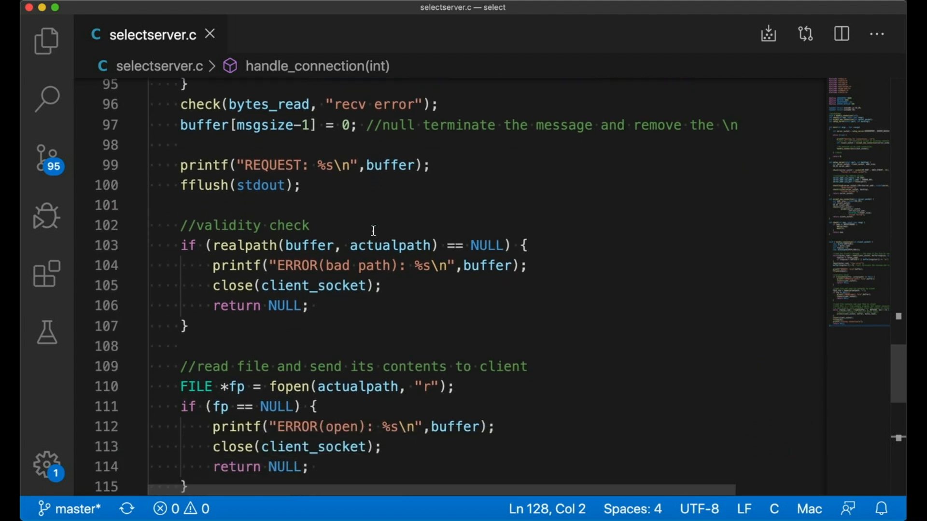
scroll(down, 3)
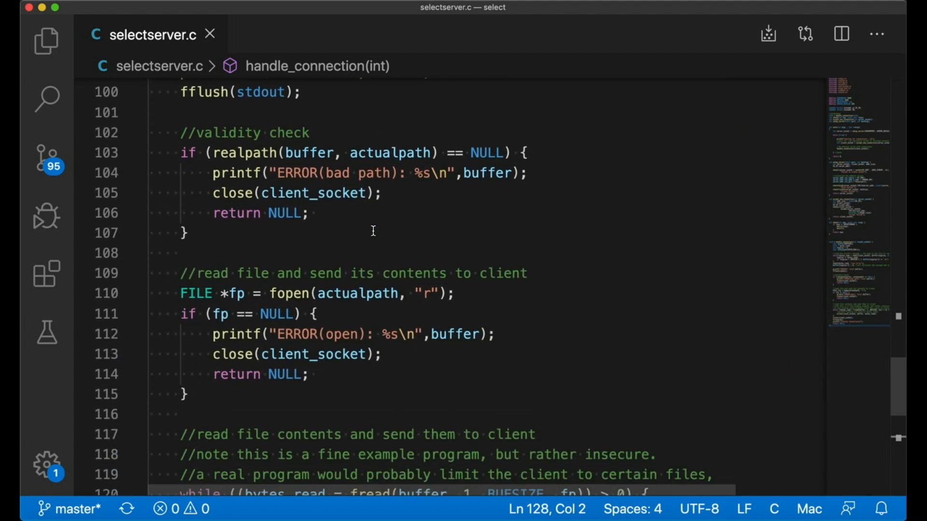
scroll(down, 3)
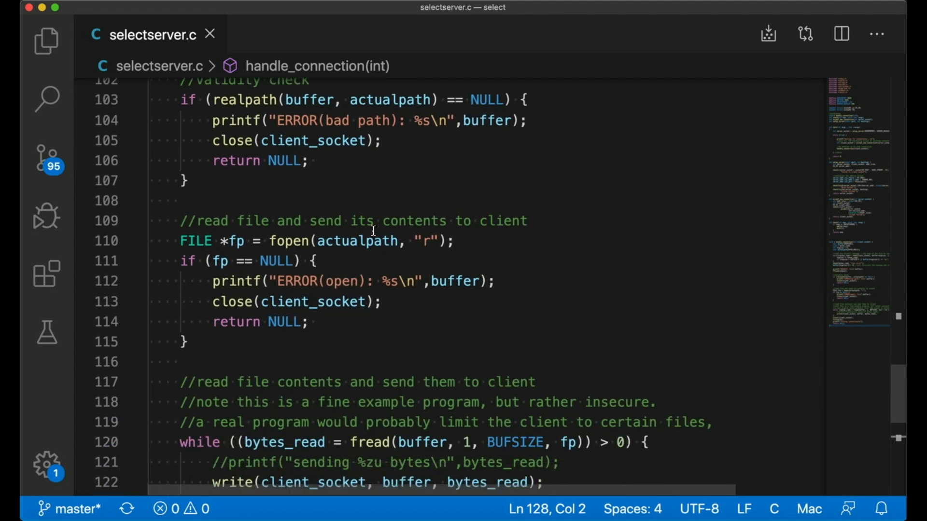
scroll(down, 3)
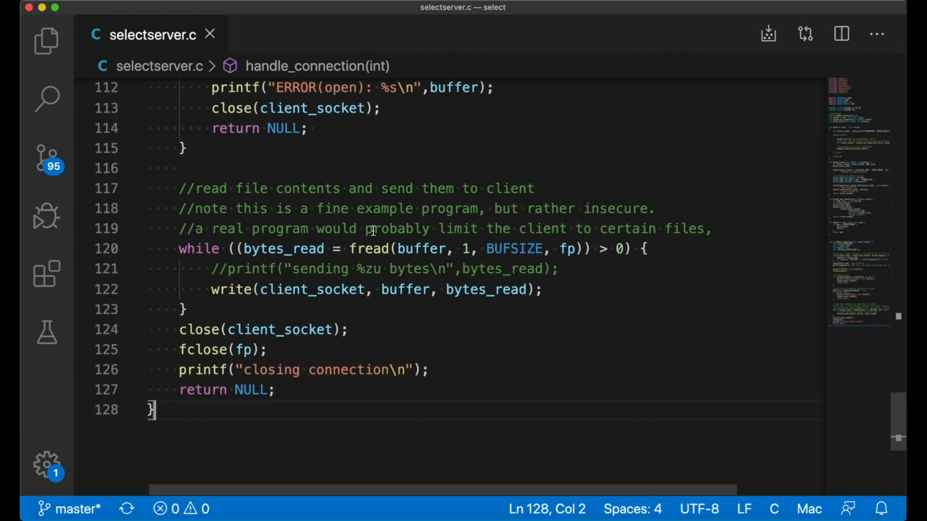
scroll(up, 3)
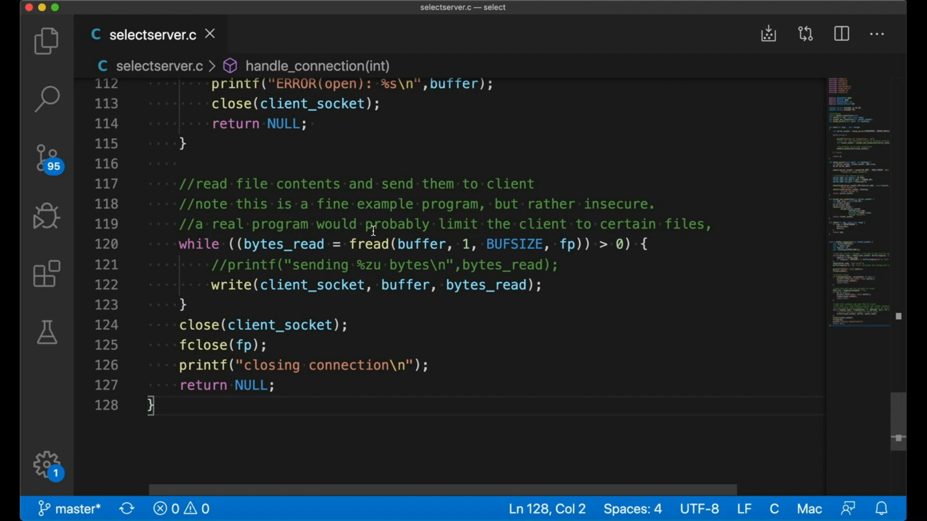
mouse_move(519, 13)
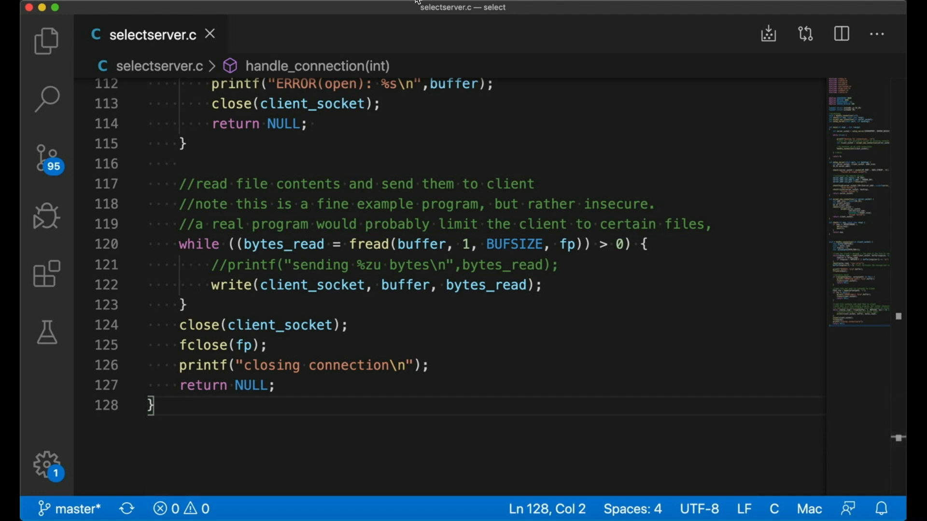
scroll(up, 3)
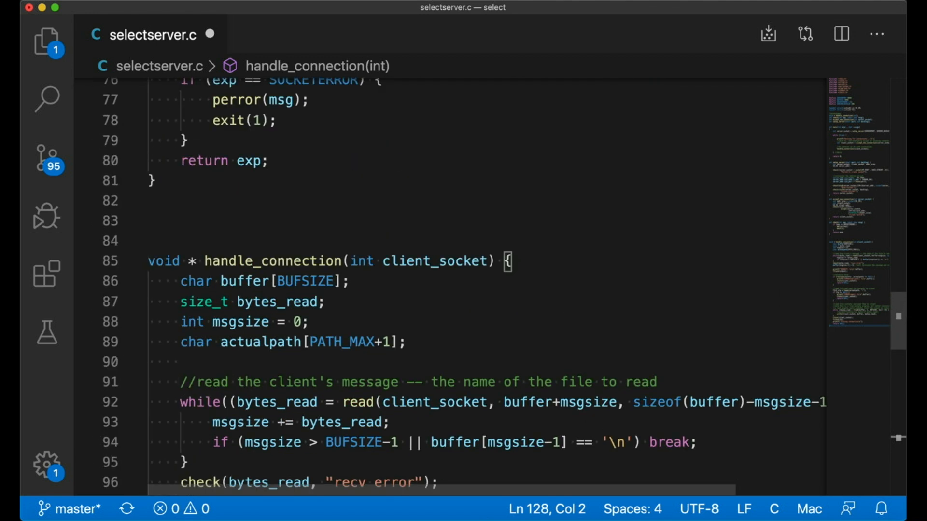
scroll(up, 3)
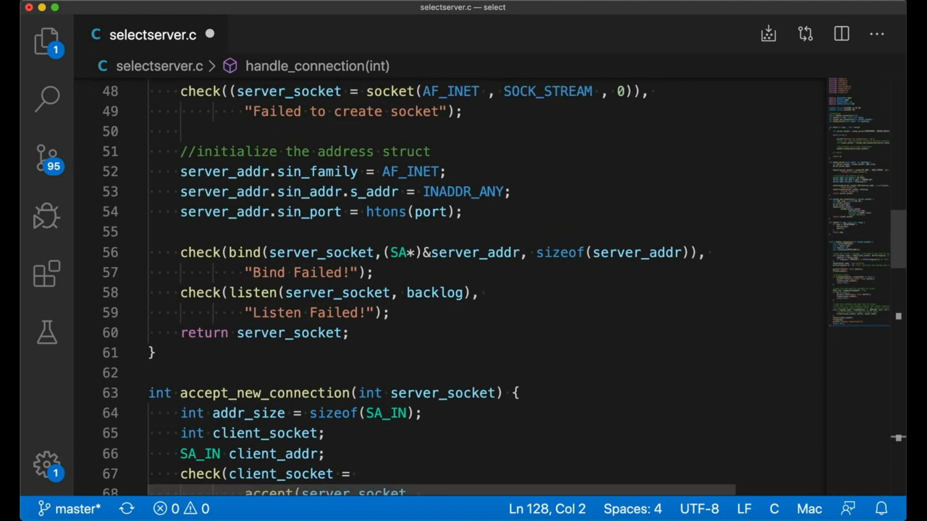
scroll(up, 3)
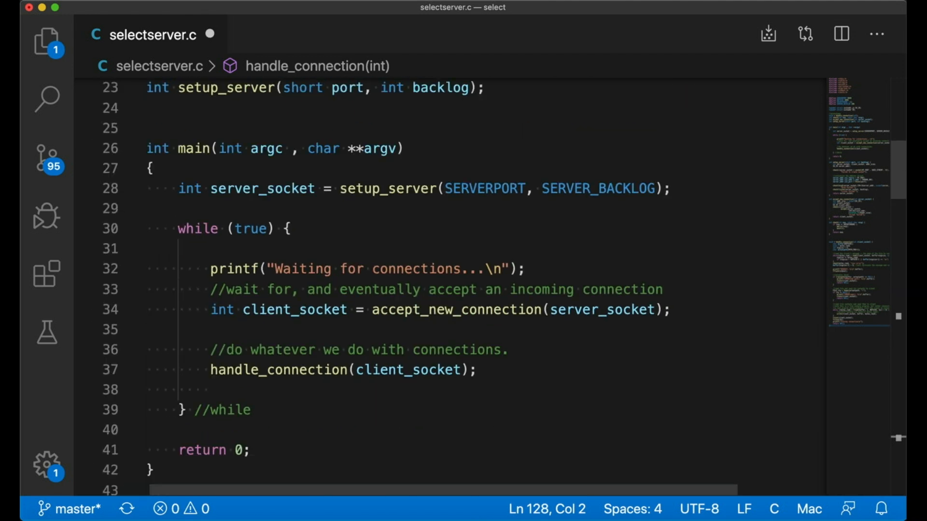
scroll(down, 3)
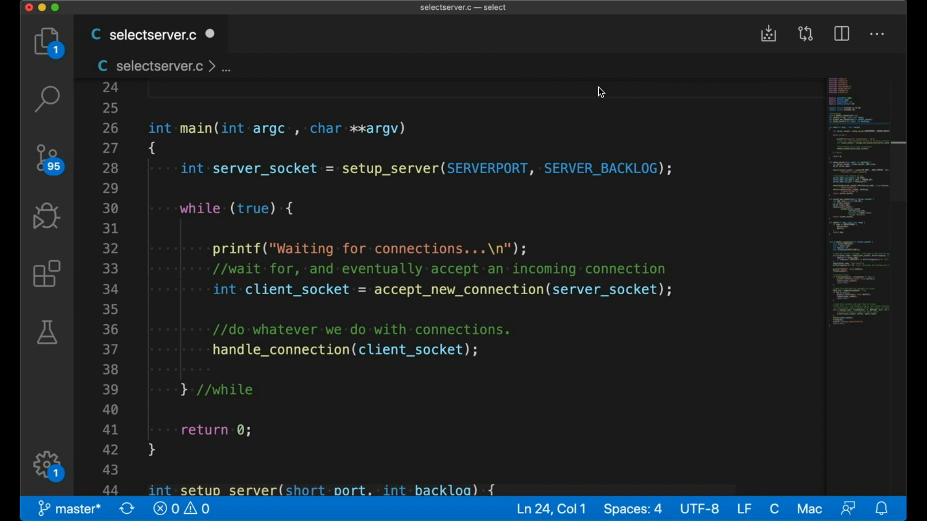
mouse_move(598, 88)
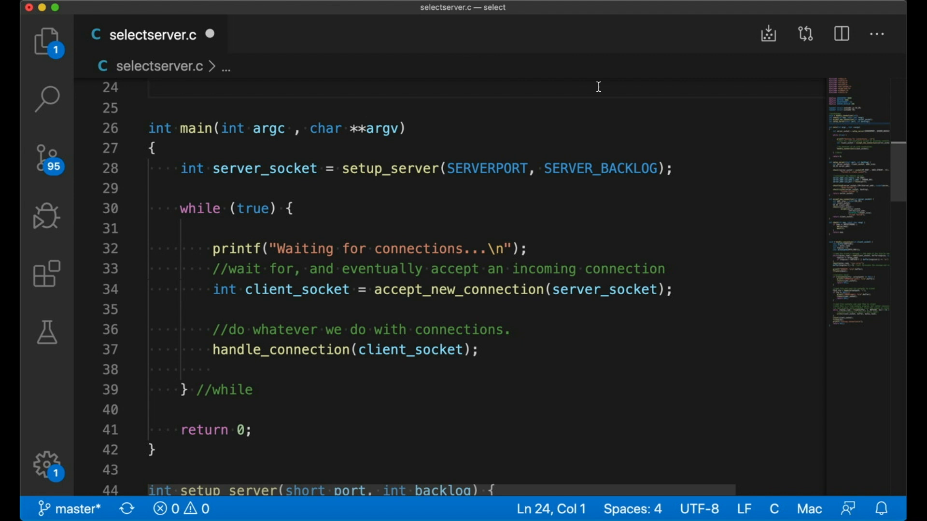
Step: Return to selectserver.c and insert a blank line before main's while loop
click(148, 88)
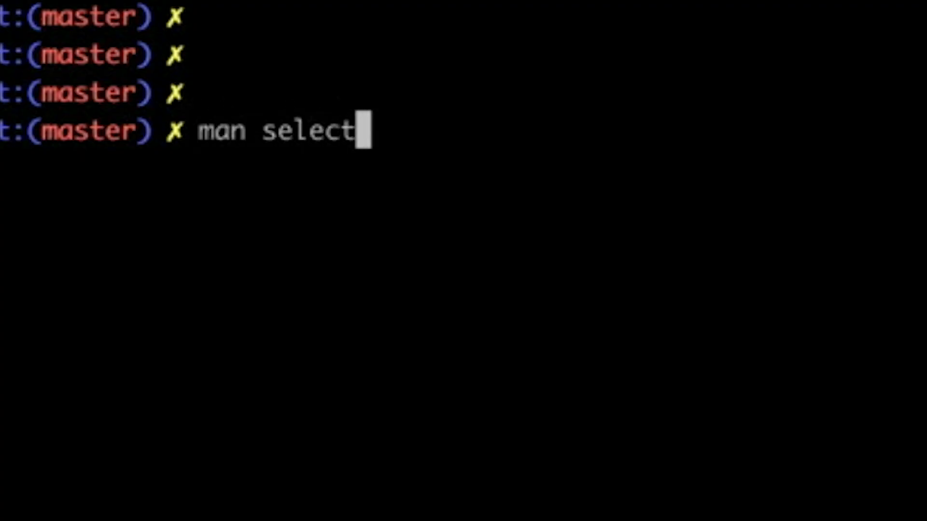
key(Return)
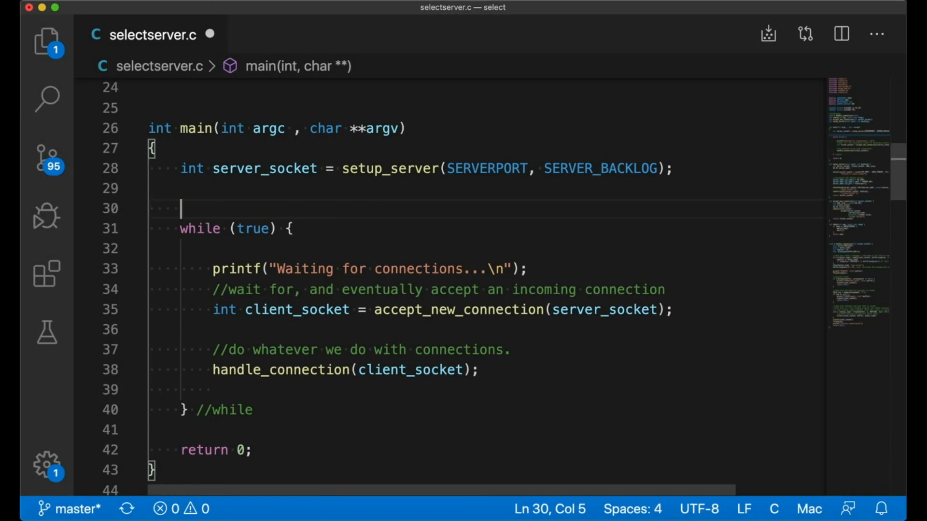
Step: Declare fd_set current_sockets, ready_sockets; above the while loop
text(fd_set)
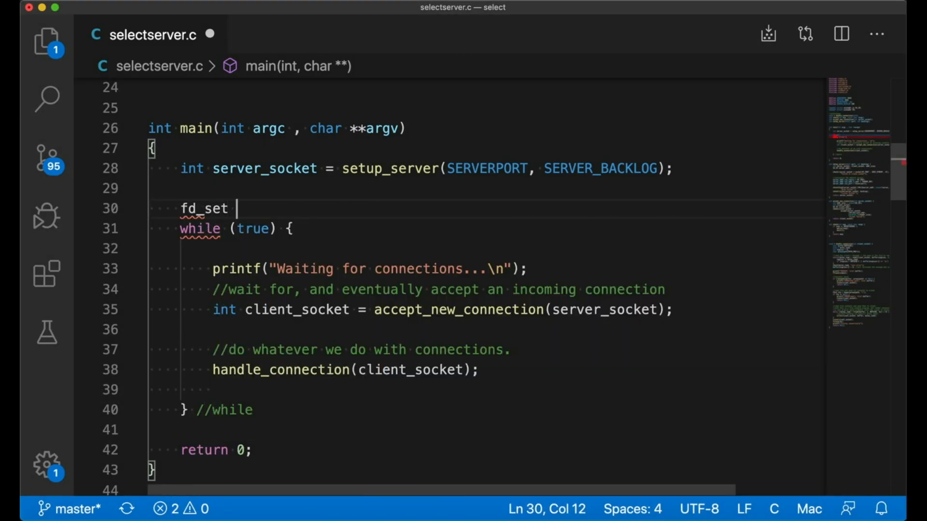
text(current_sockets, ready)
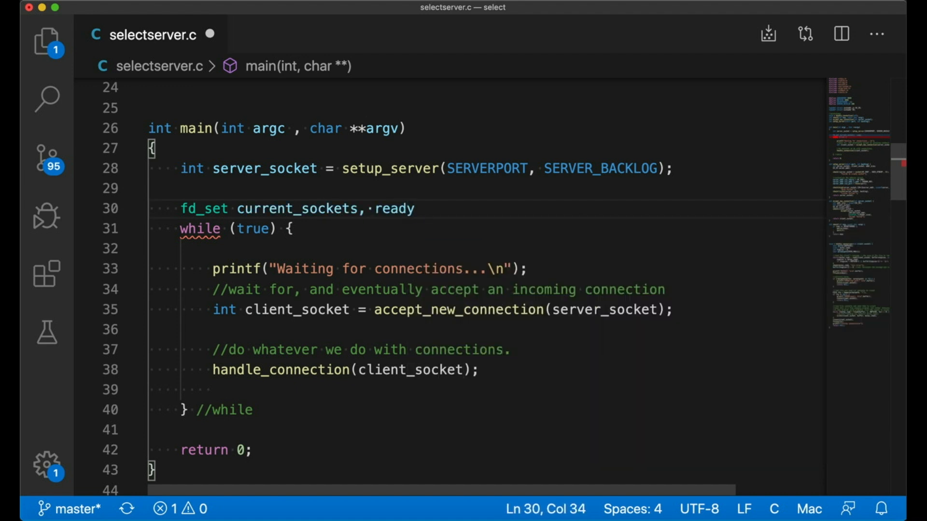
text(_sockets;)
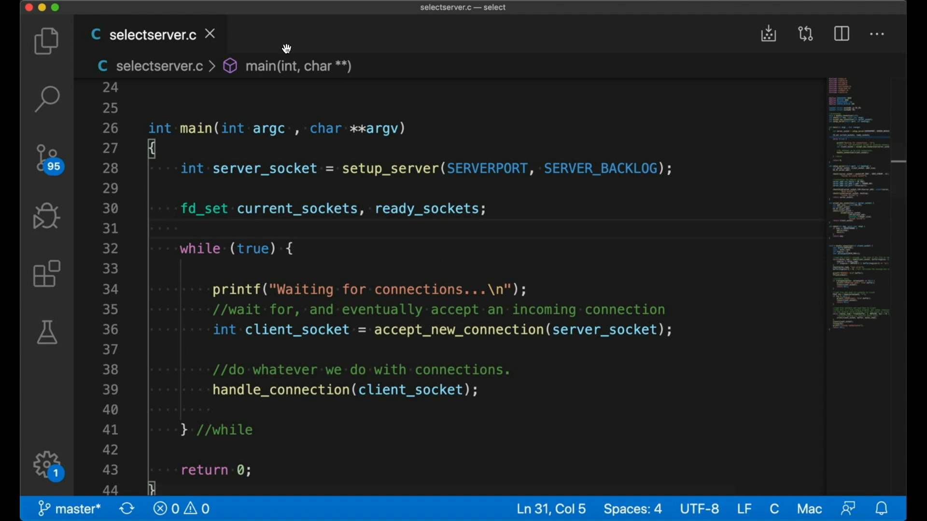
key(Return)
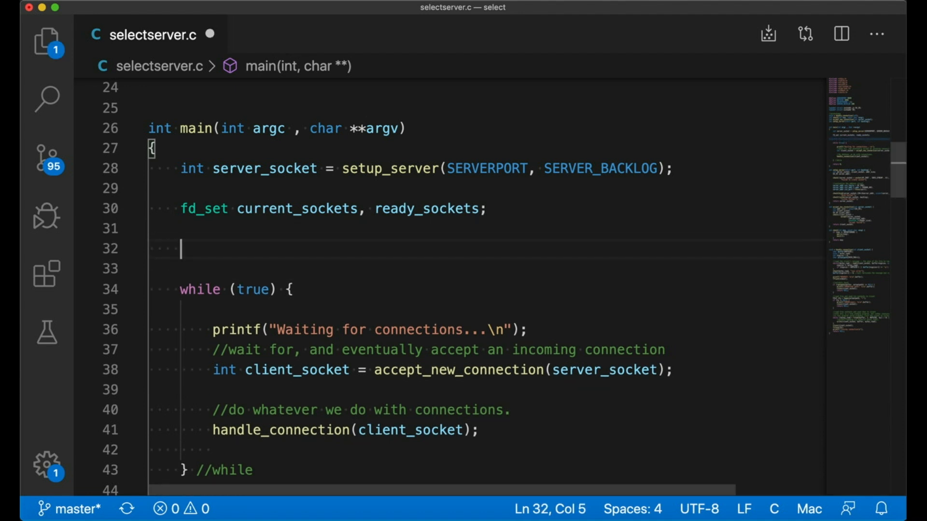
Step: Under an initialize comment, FD_ZERO current_sockets and FD_SET server_socket into it
text(//initialize)
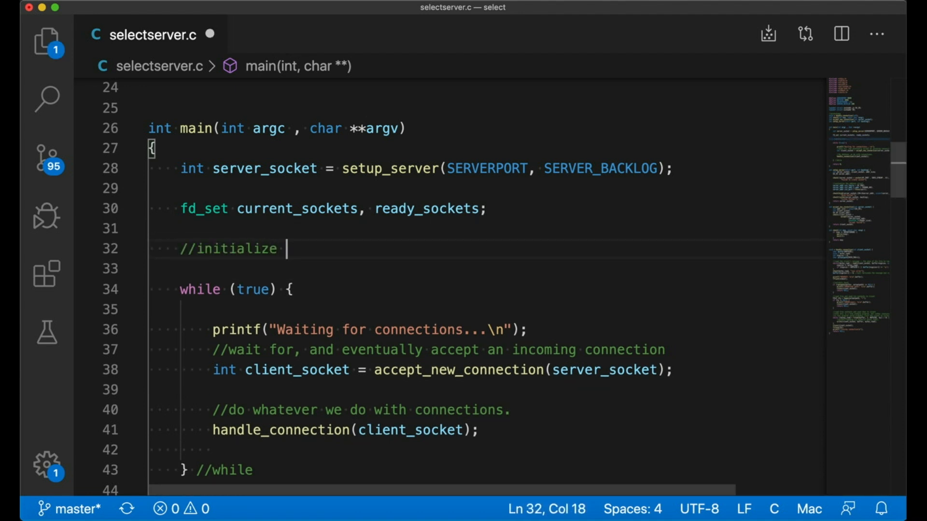
text(my current se)
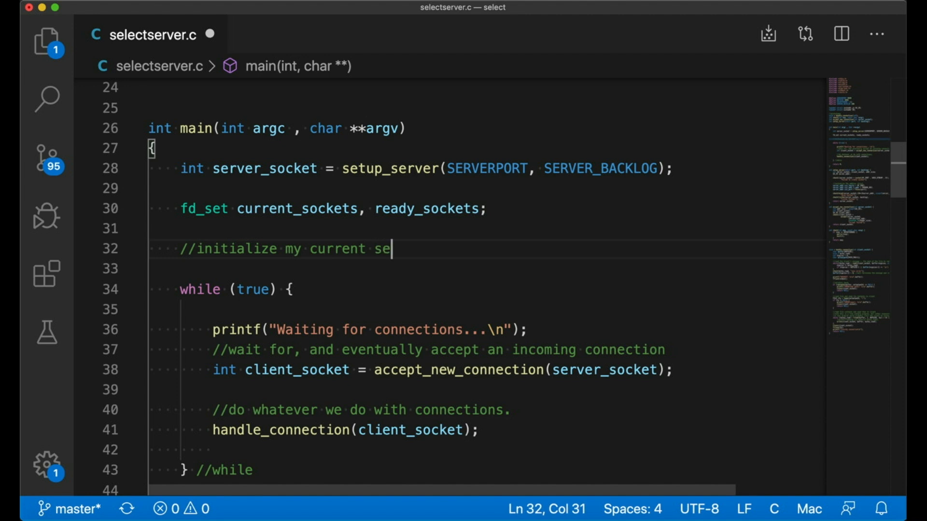
text(FD_)
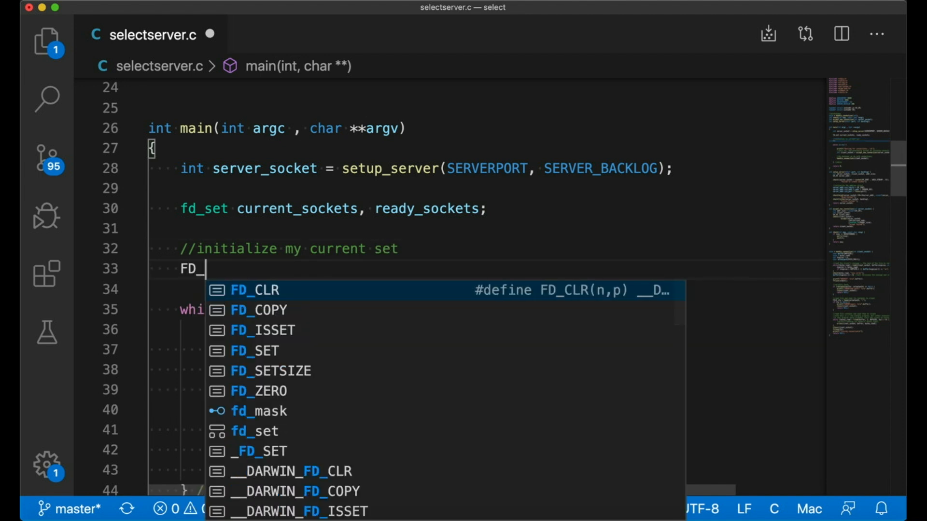
click(258, 390)
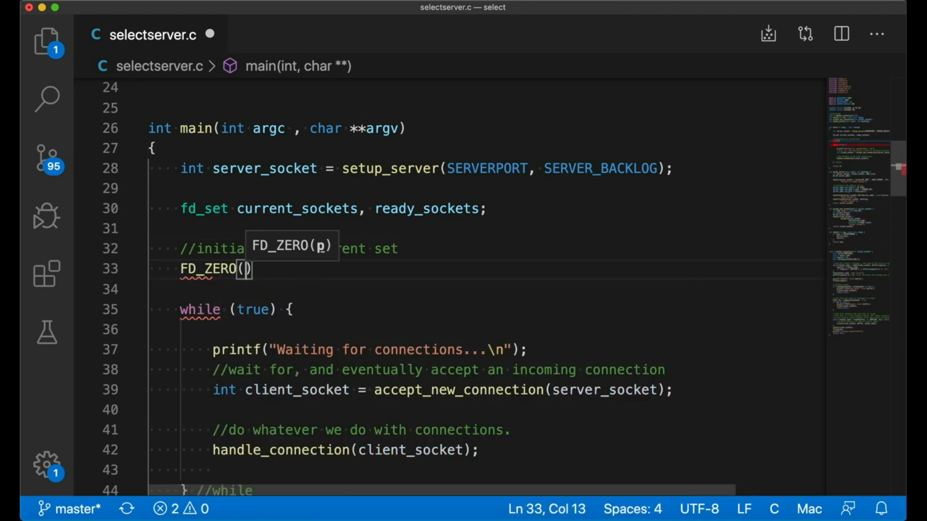
text(&current_sockets)
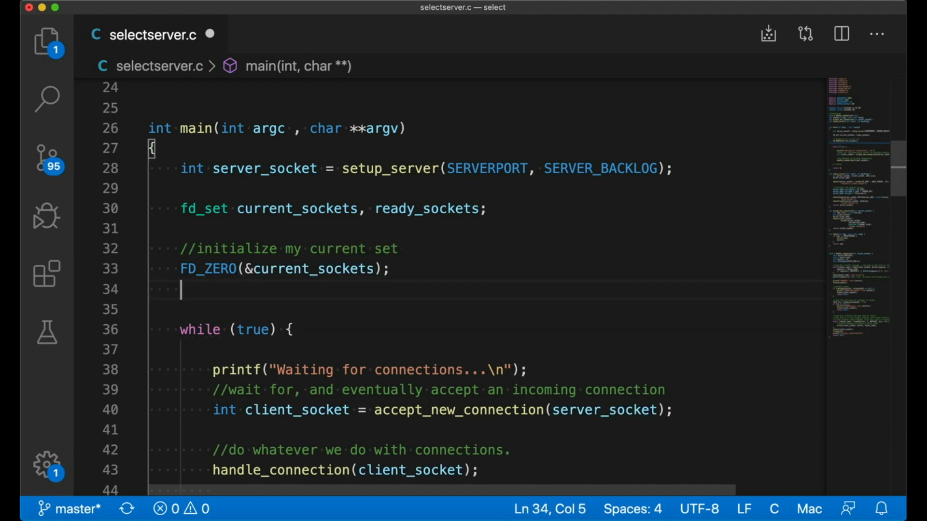
text(FD_SET()
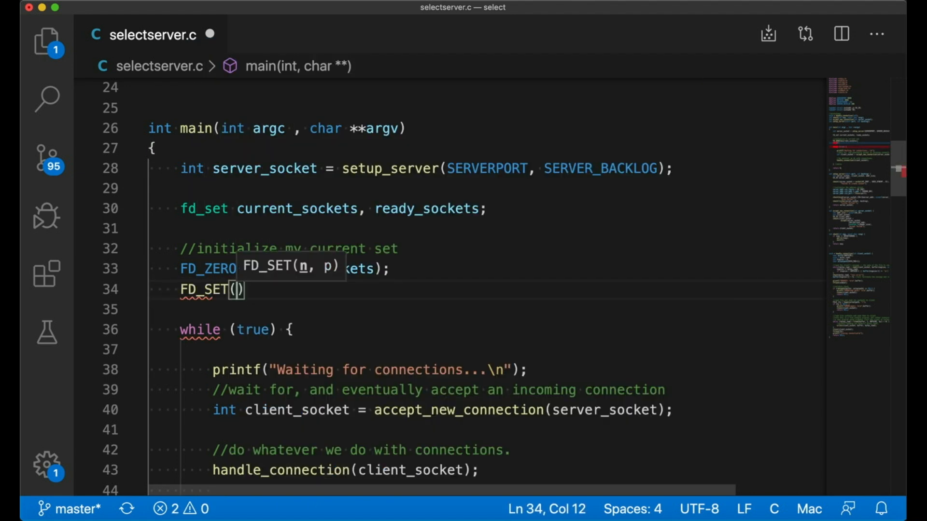
text(server_socket)
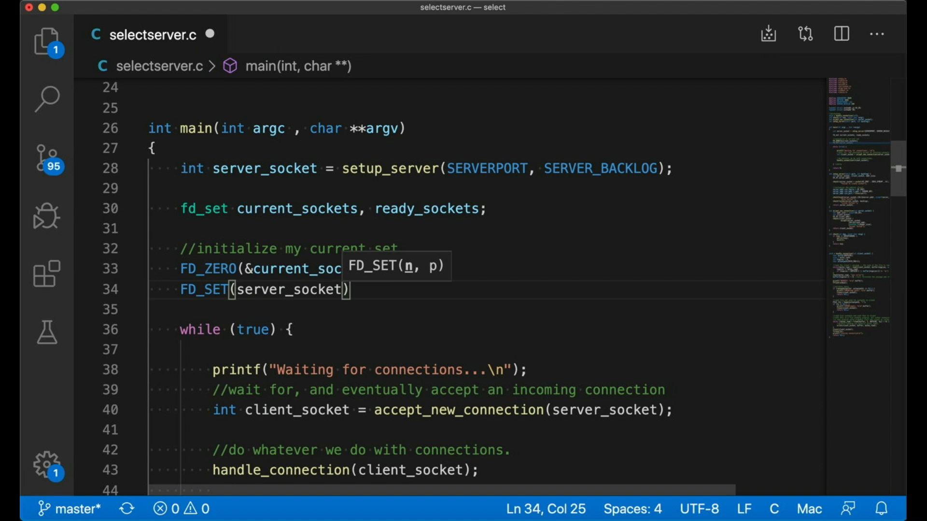
text(, &current_sockets)
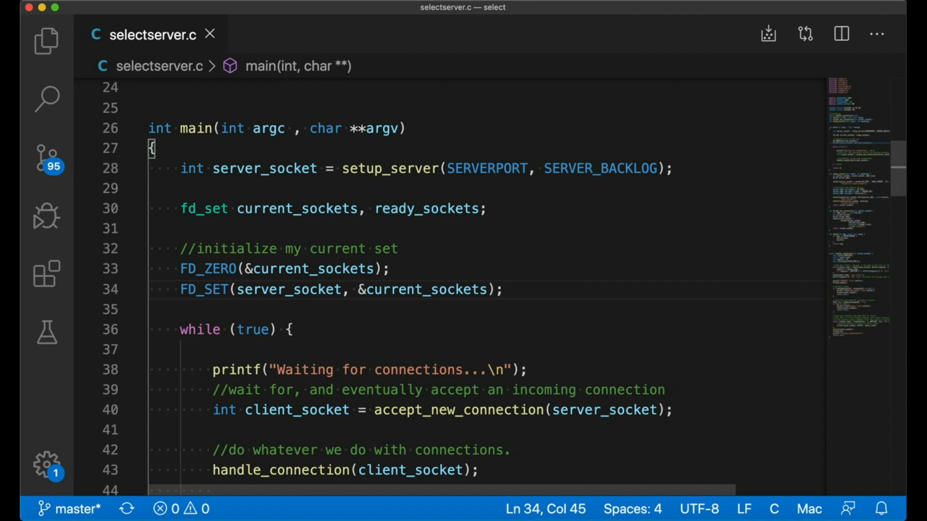
scroll(down, 3)
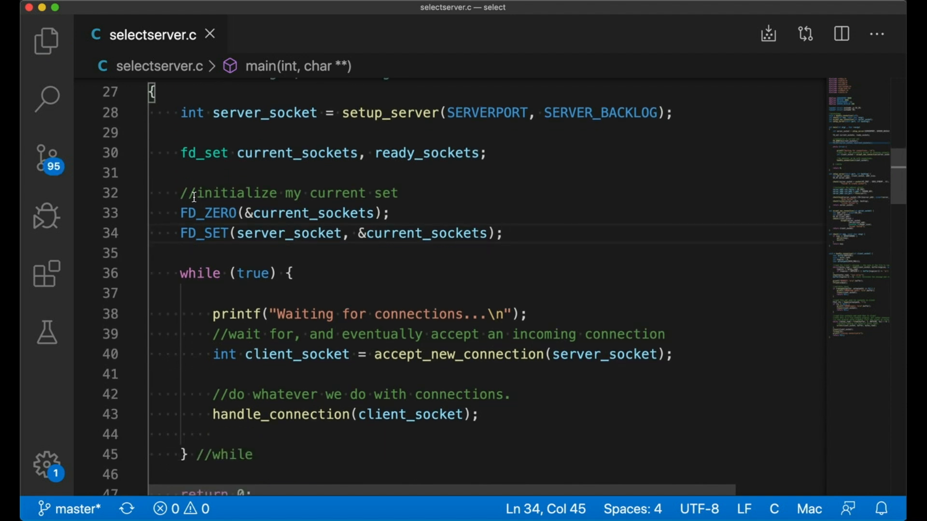
Step: Copy current_sockets into ready_sockets at the loop top, commented because select is destructive
click(288, 273)
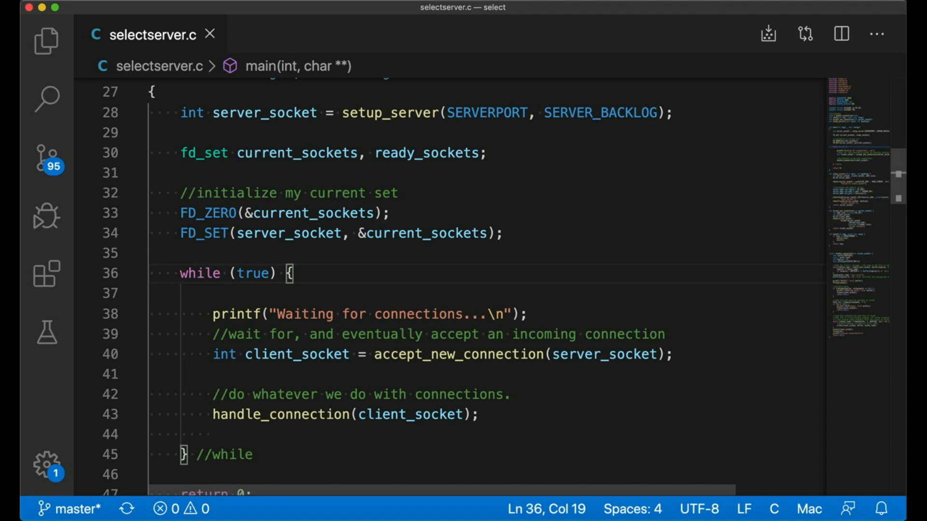
text(ready_sockets)
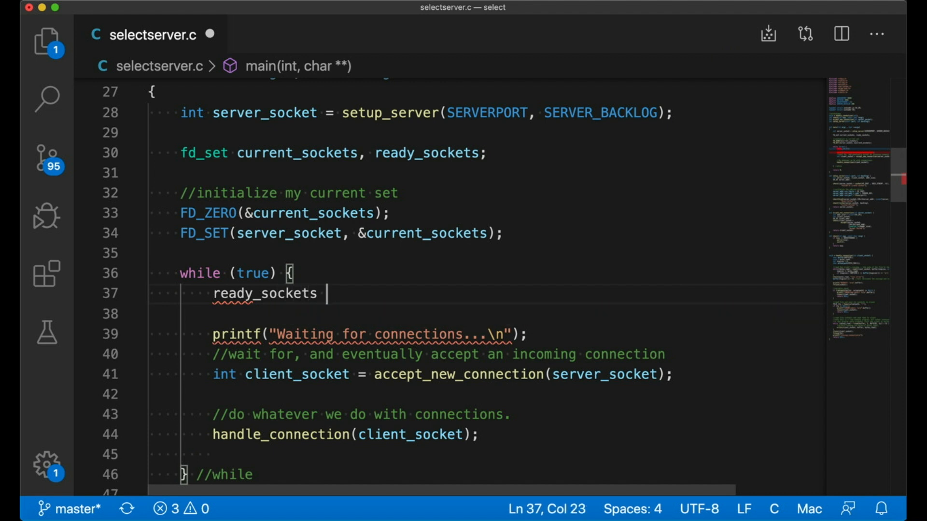
text(= current_sockets;)
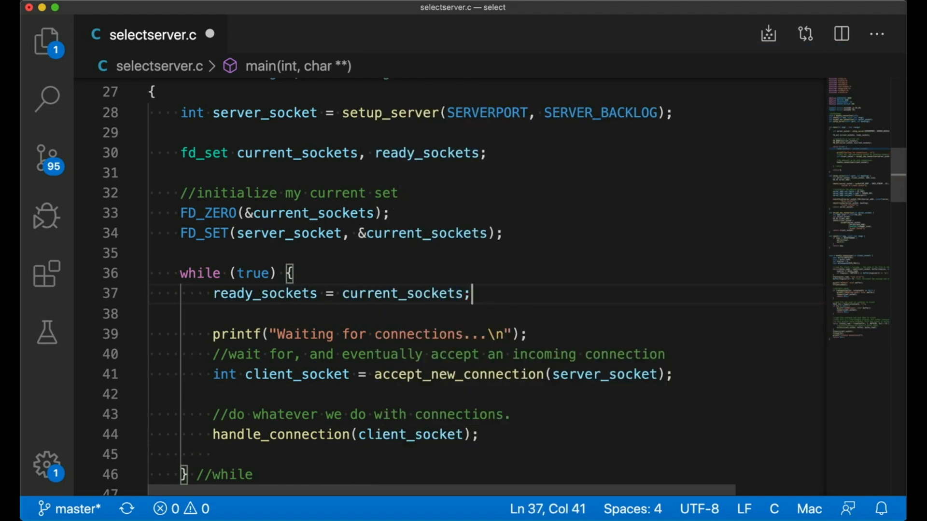
text(//because)
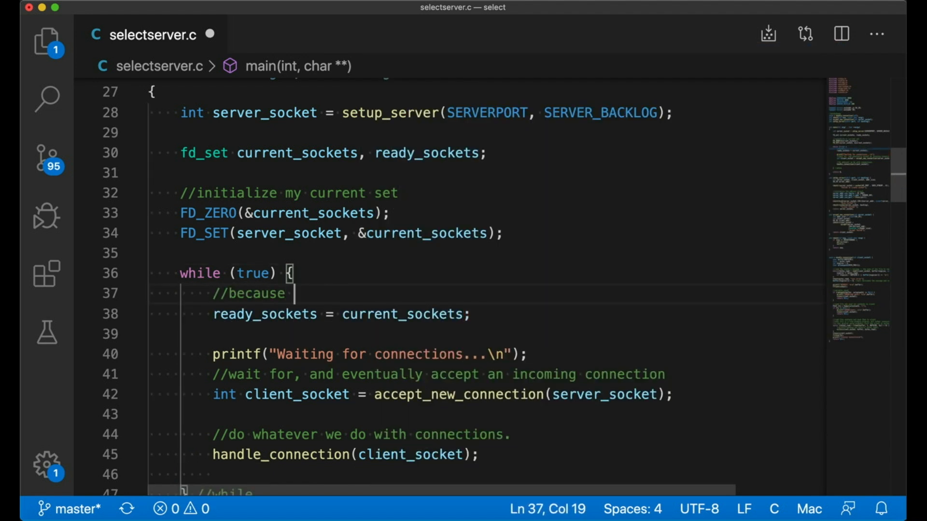
text(select is destructive)
text(if)
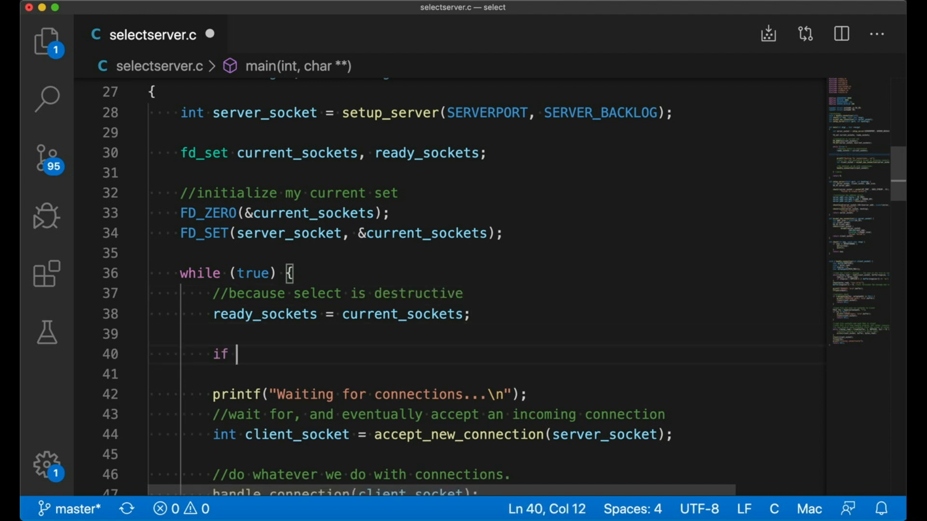
Step: Write if (select(FD_SETSIZE, &ready_sockets, NULL, NULL, NULL) < 0) { condition
text((select(FD)
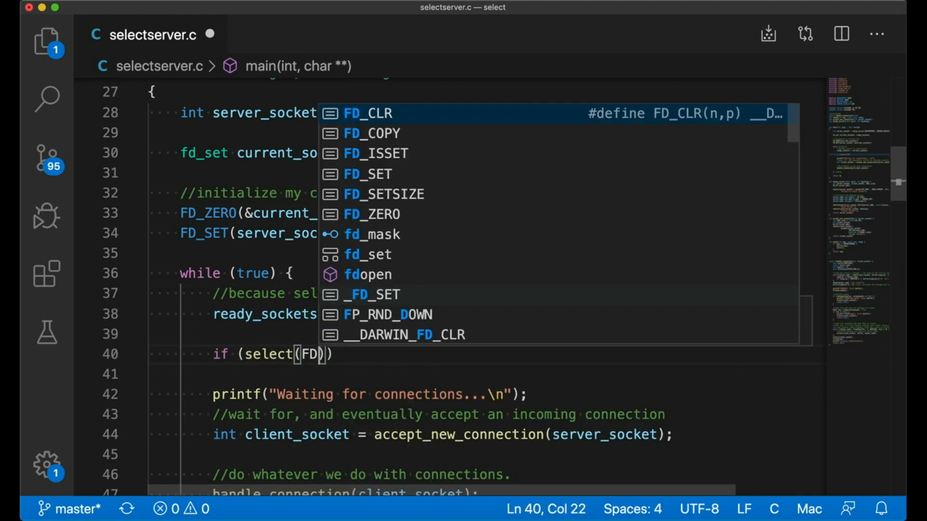
text(_SETSIZE)
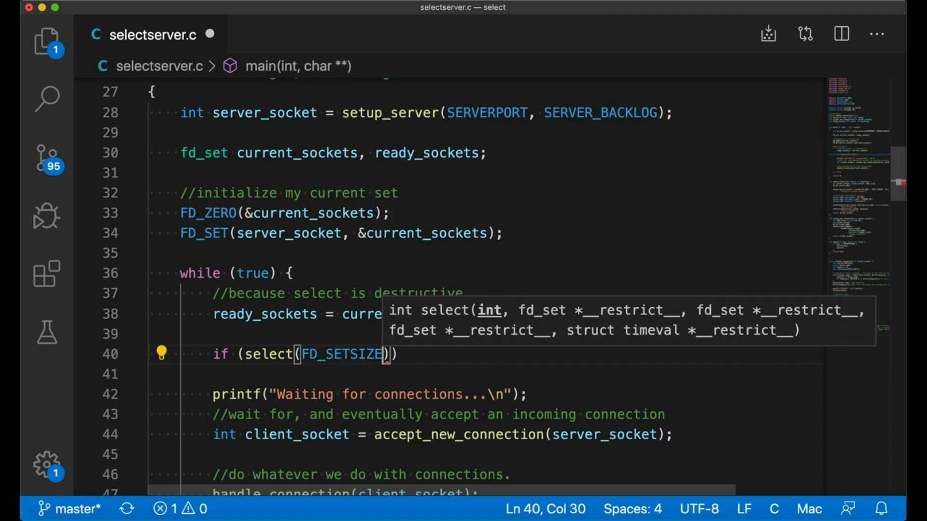
text(,)
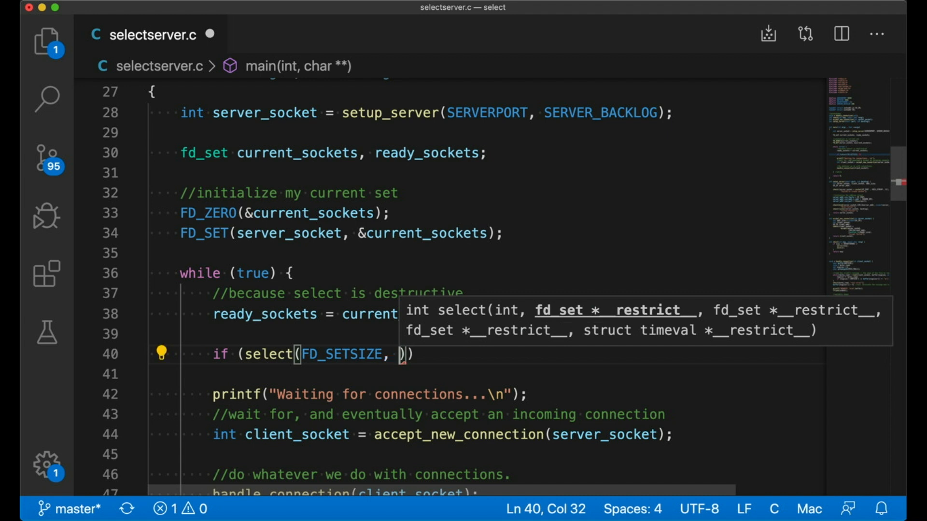
mouse_move(464, 303)
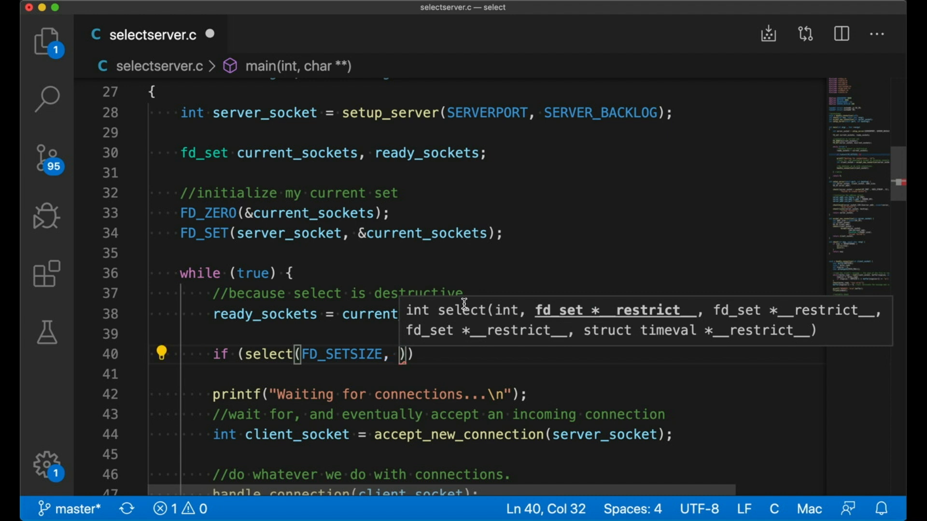
text(&ready_sockets,)
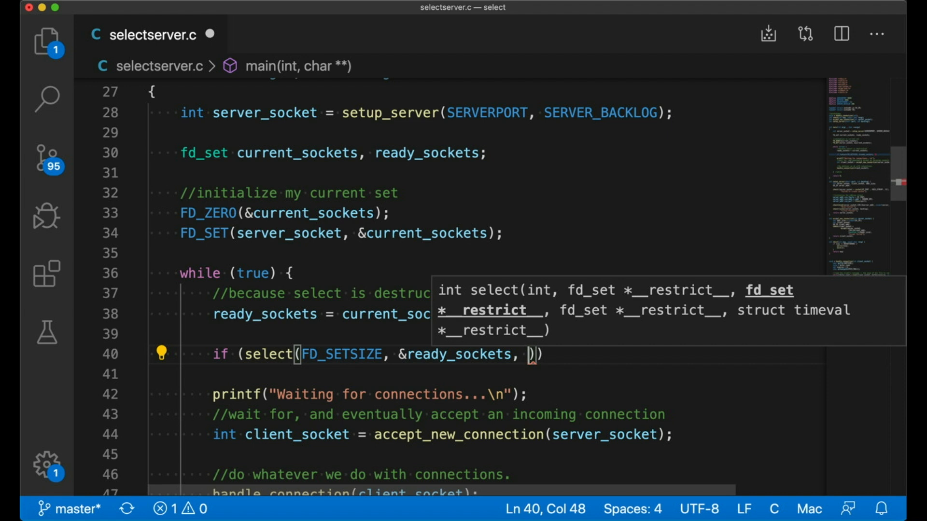
text(NULL, NULL, NULL)
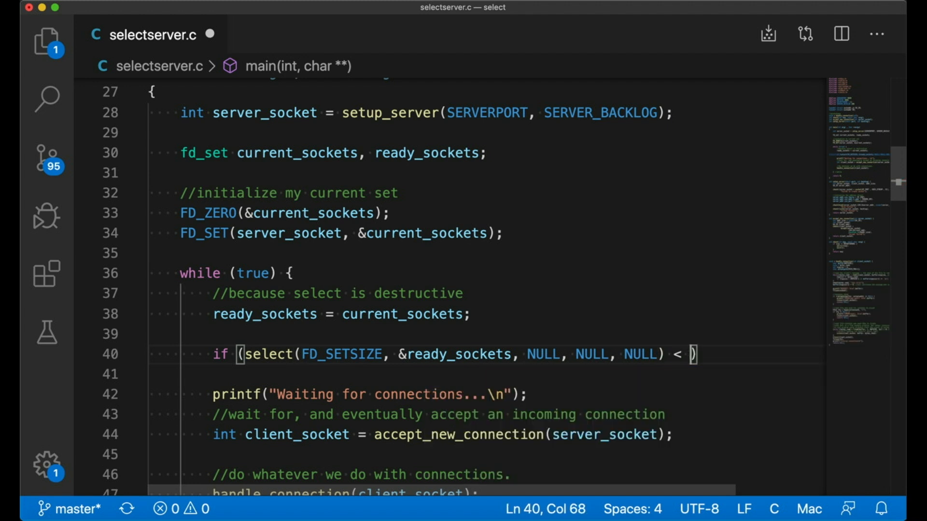
text(0) {)
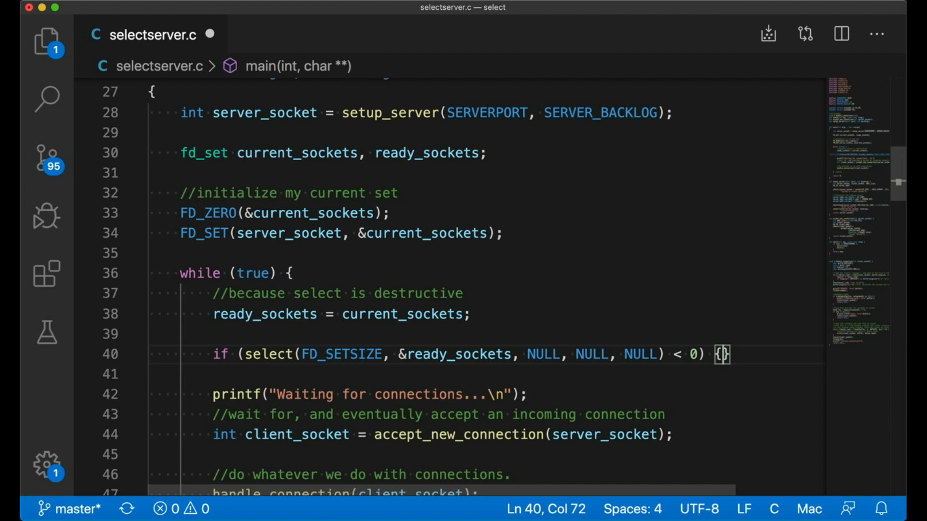
Step: Inside the branch, perror("select error") and exit(EXIT_FAILURE)
text(perror("select error");)
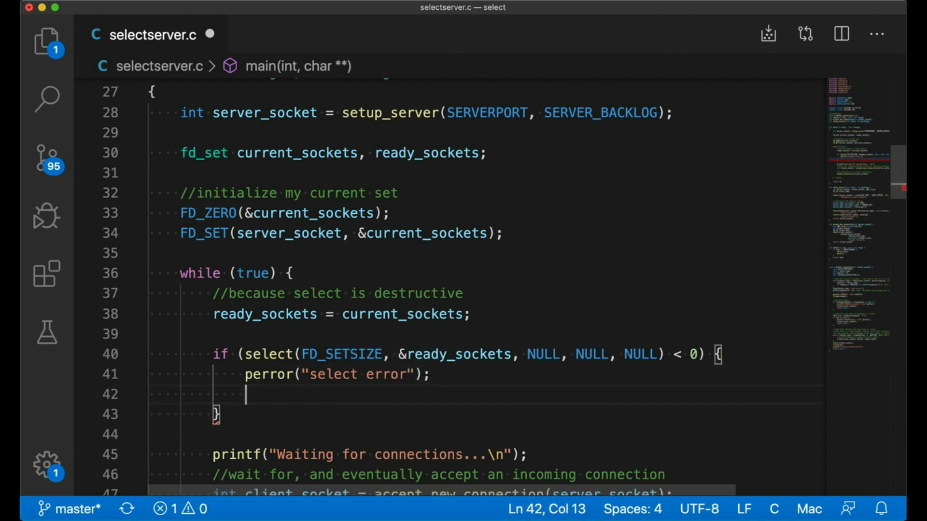
text(exit(EXIT_FAILURE))
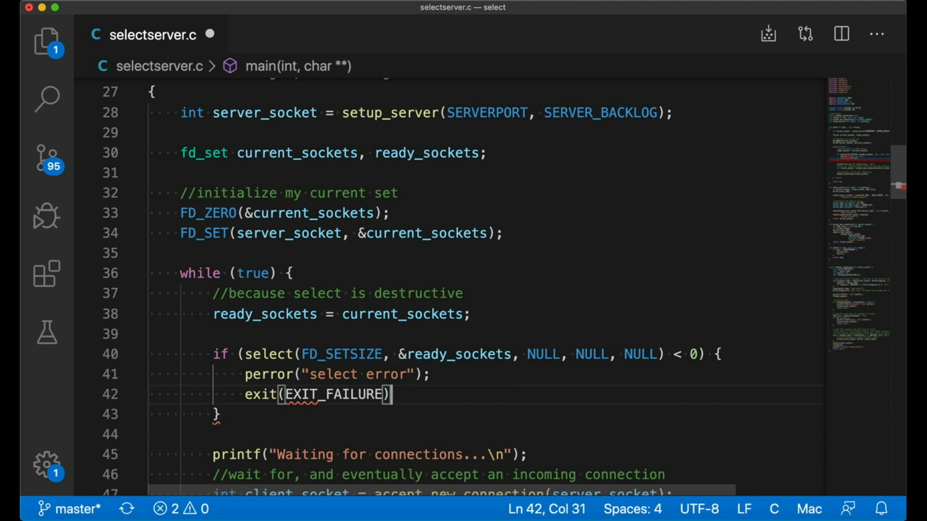
text(;)
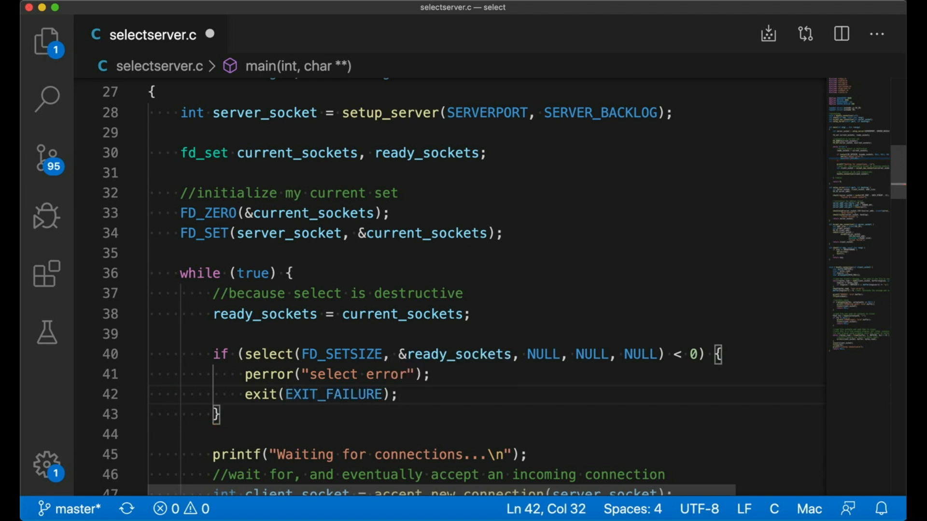
scroll(down, 3)
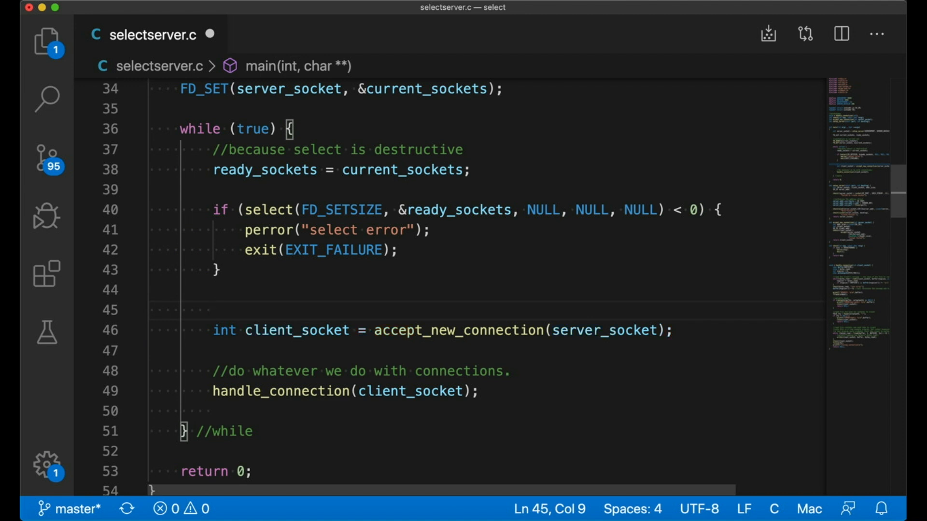
Step: Add a for loop over int i from 0 to FD_SETSIZE inside the while loop
click(213, 310)
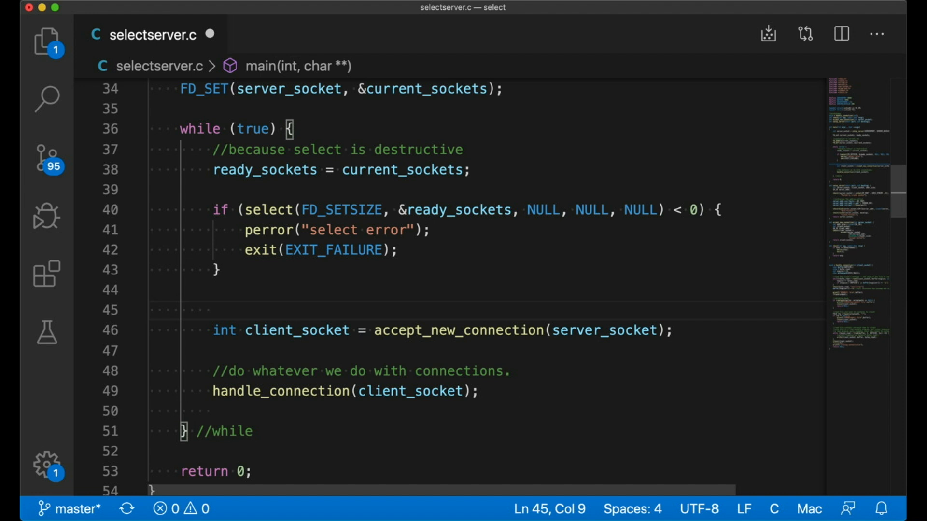
text(for ()
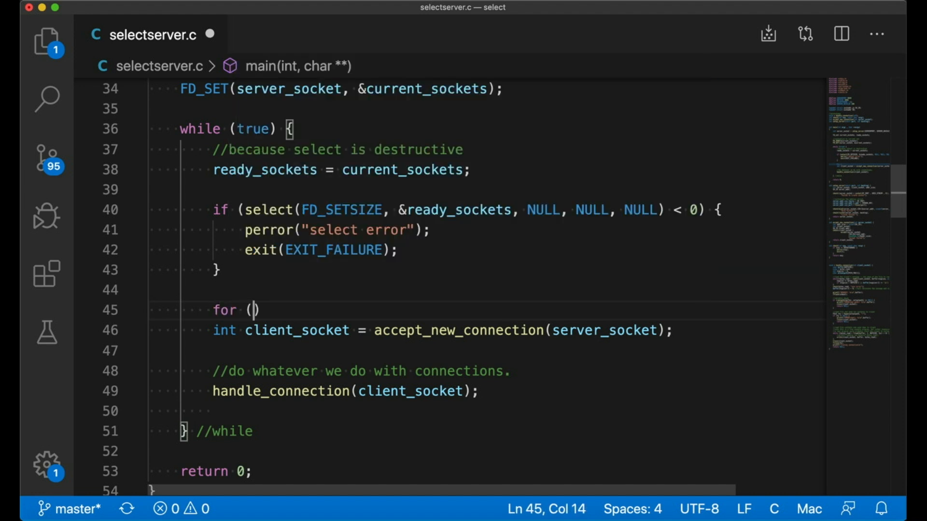
text(int i=0;)
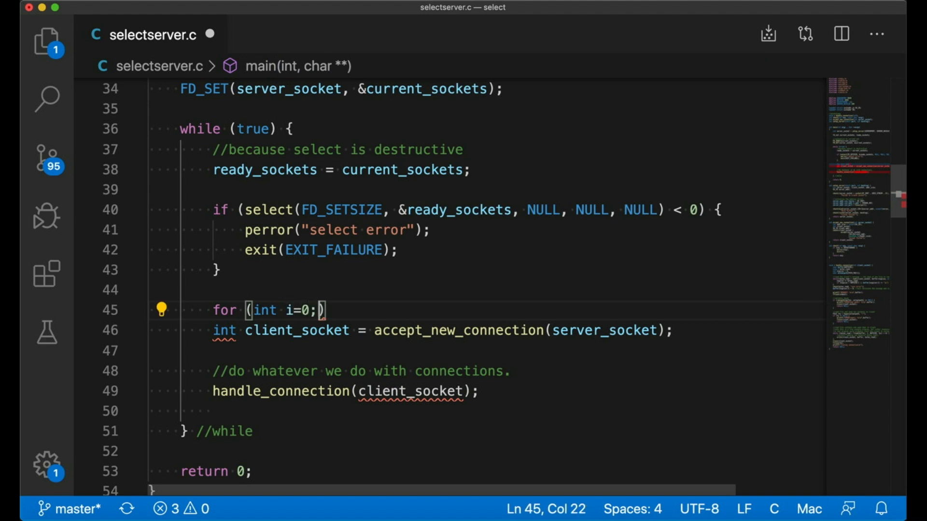
text(i < FD_SETSIZE)
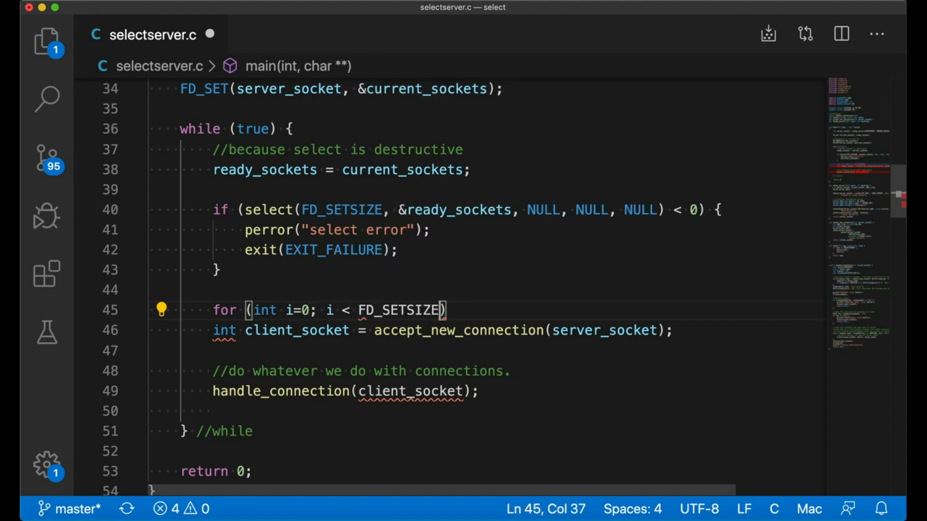
text(; i++)
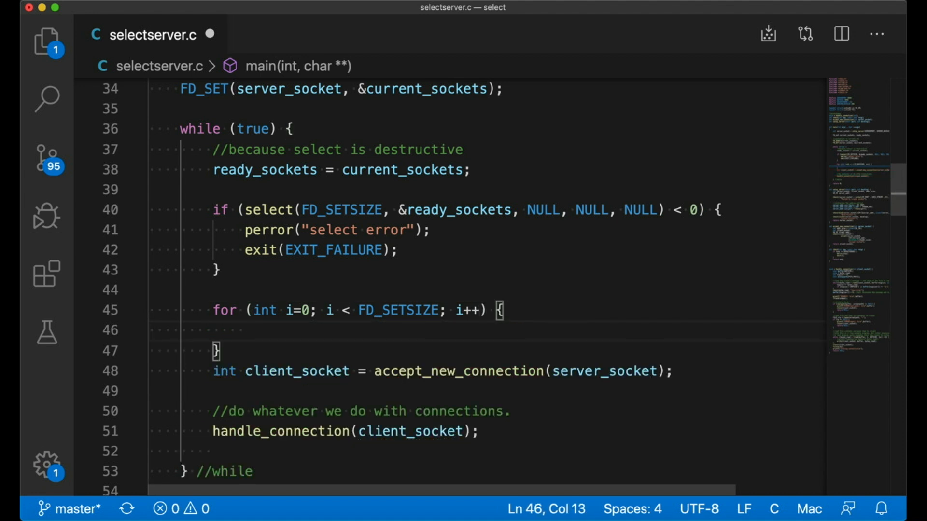
Step: Inside it, add an if (FD_ISSET(i, &ready_sockets)) block and begin a nested if
text(if (FD_ISSET()
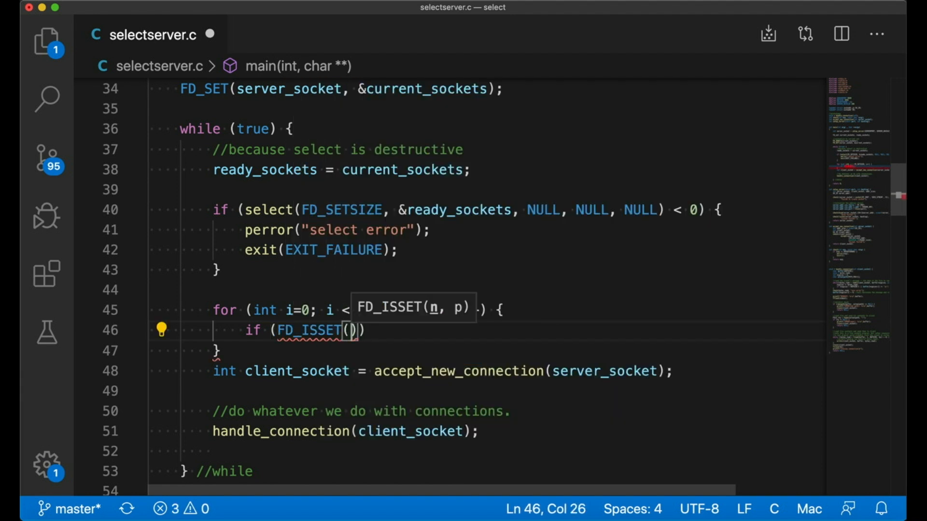
text(i, &)
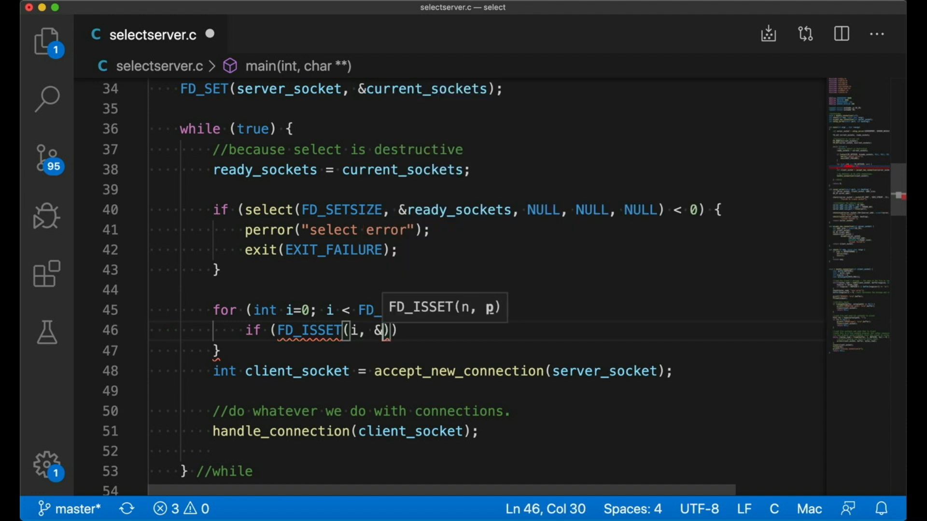
text(ready_sockets)
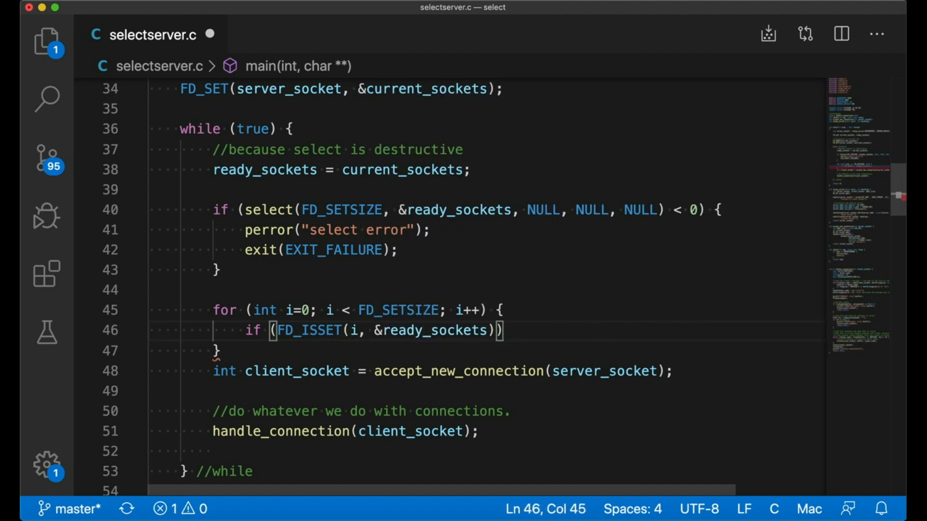
text({})
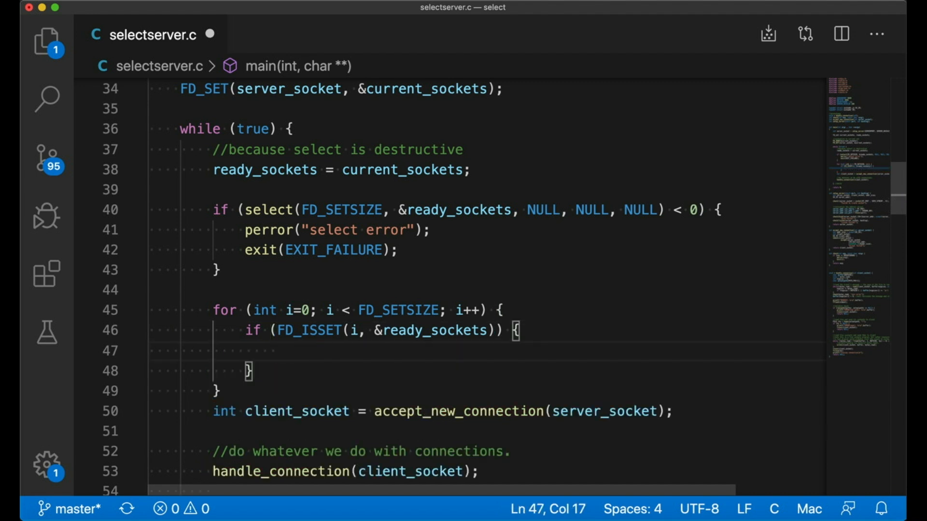
text(if ()
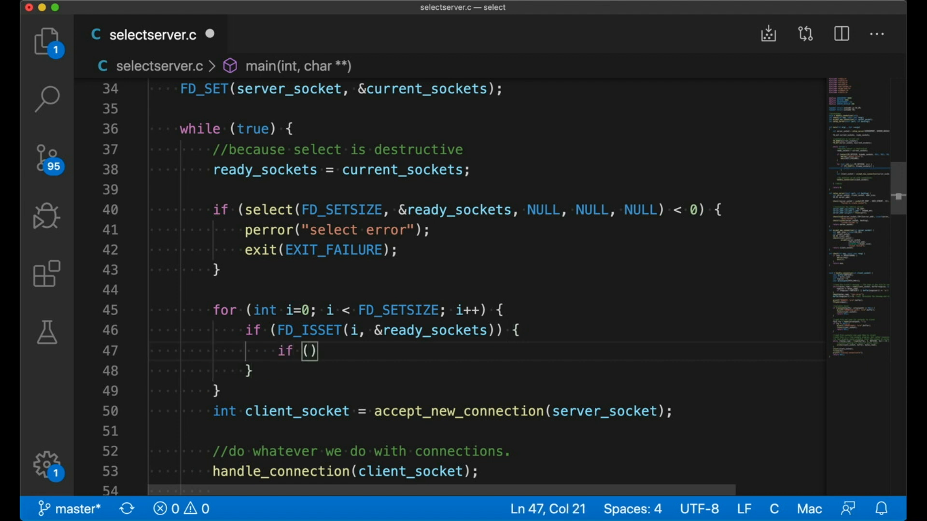
Step: For i == server_socket, accept the new connection and FD_SET client_socket into current_sockets
text(i ==)
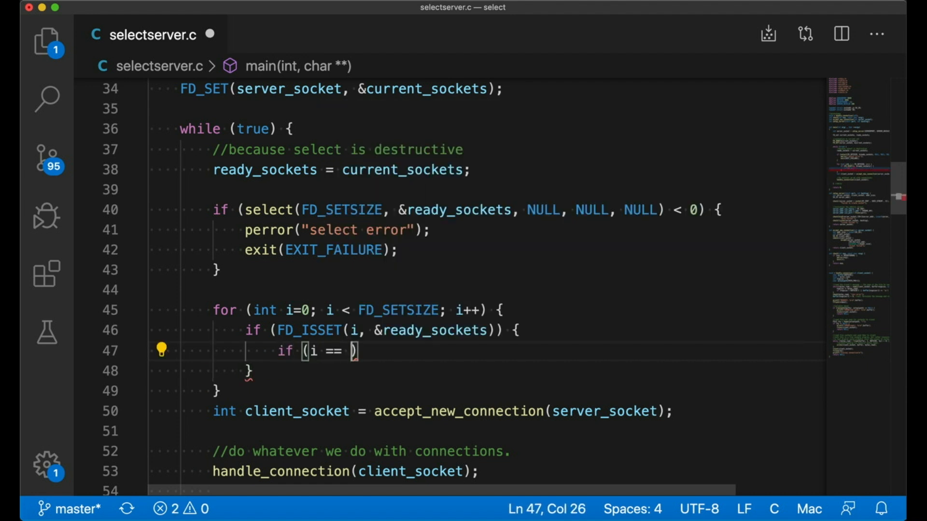
text(server_socket)
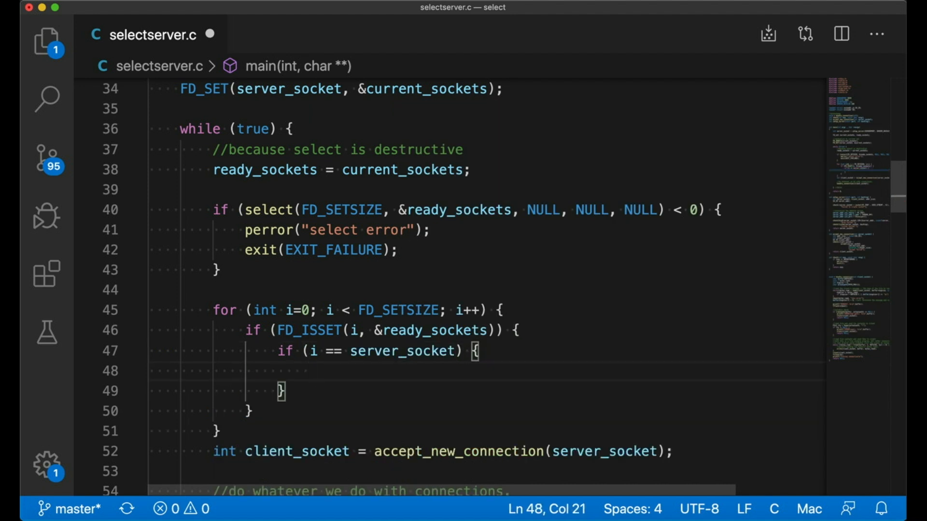
text(//this is a)
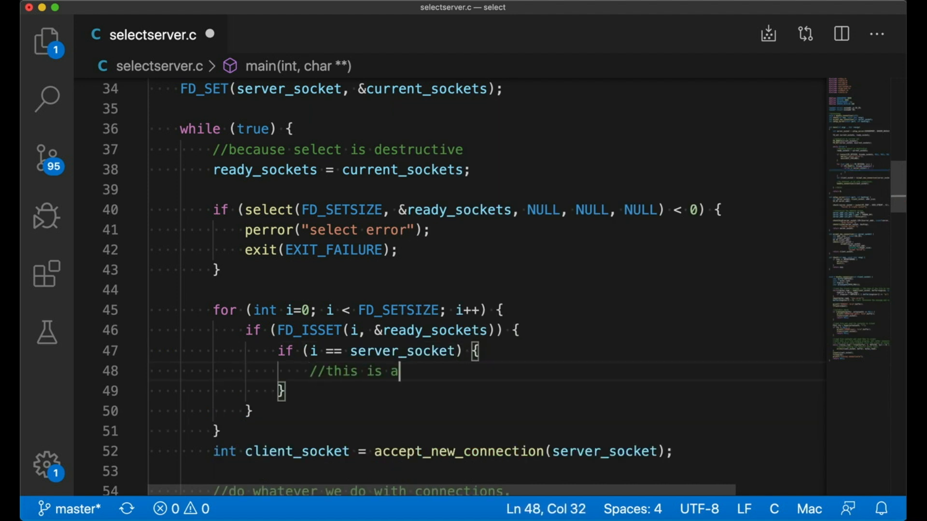
text(new connection)
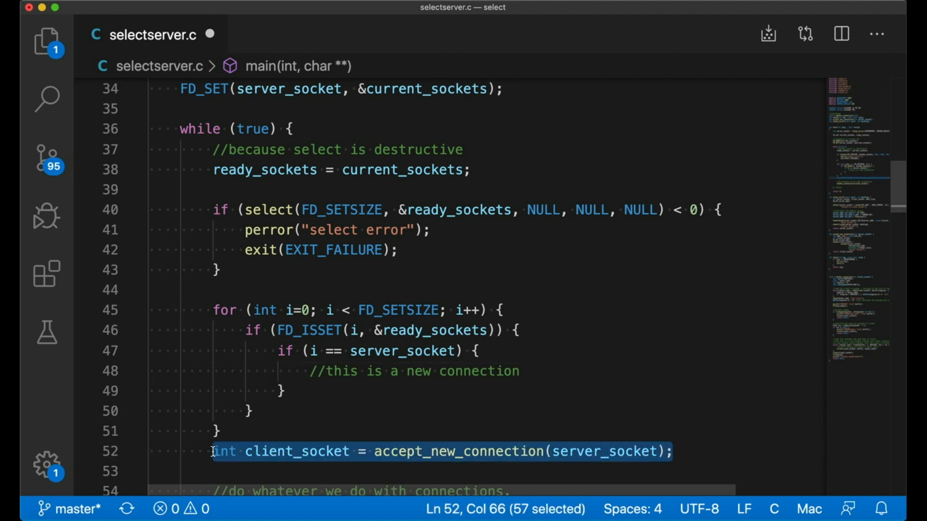
key(Delete)
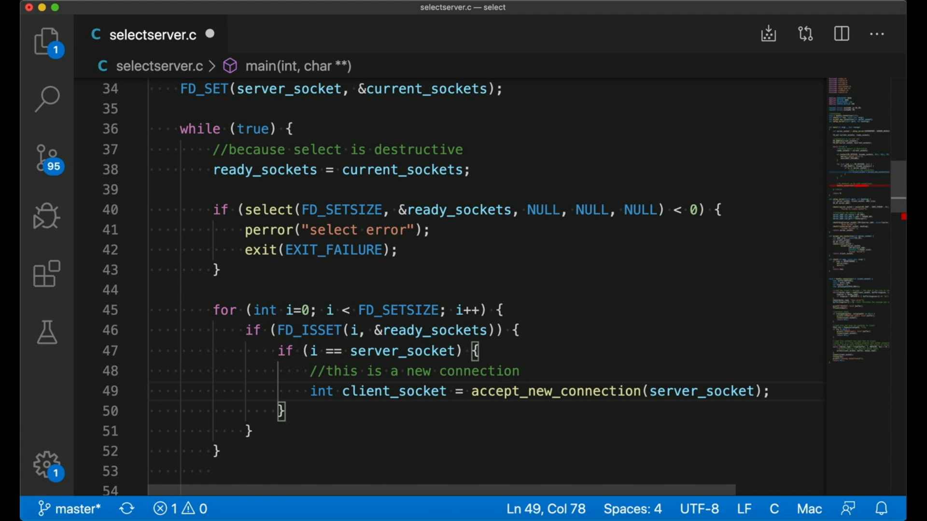
mouse_move(520, 391)
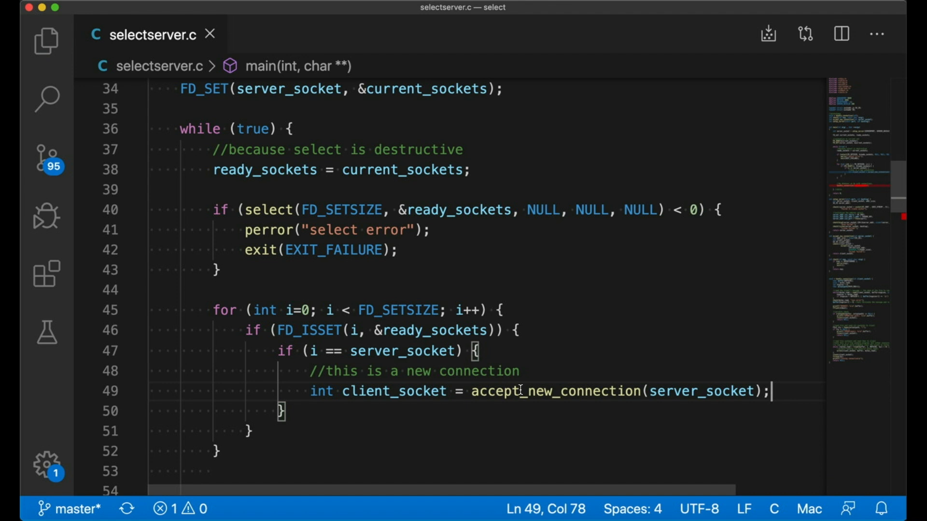
text(FD_SET()
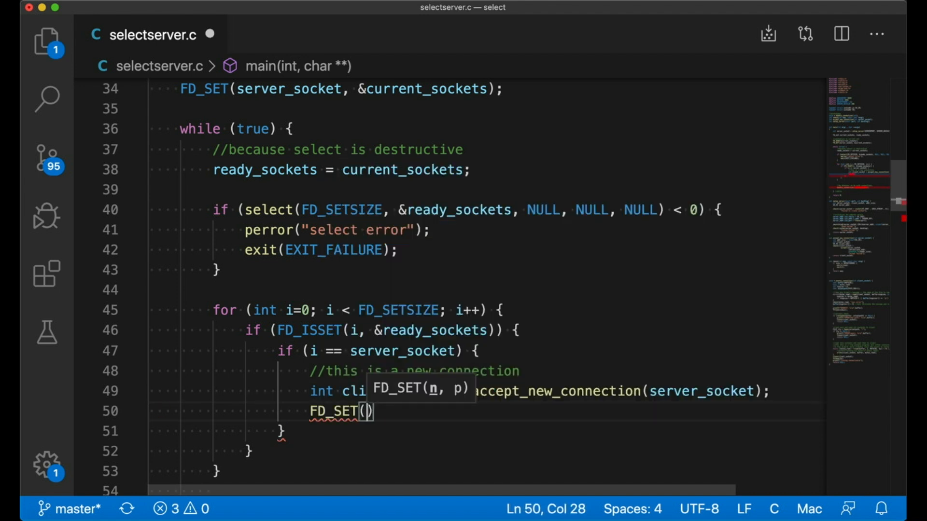
text(client_socket)
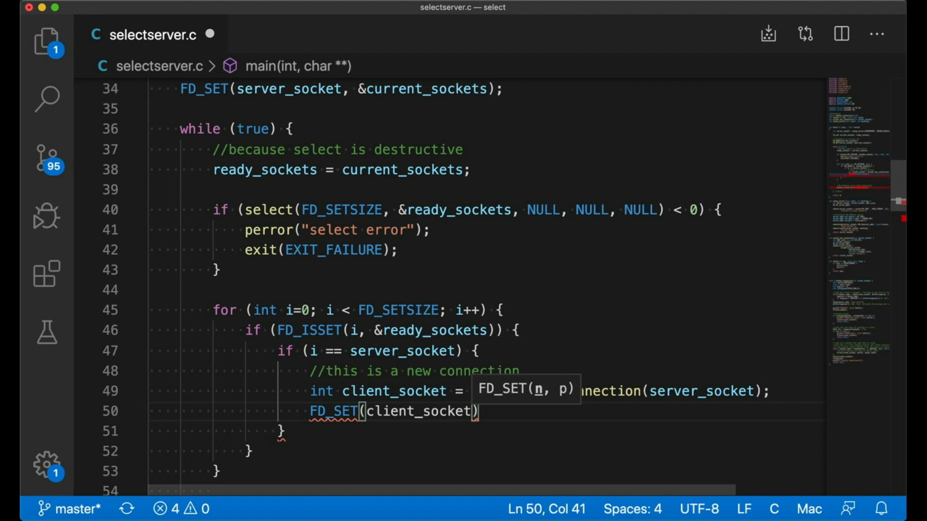
text(, &current_sockets)
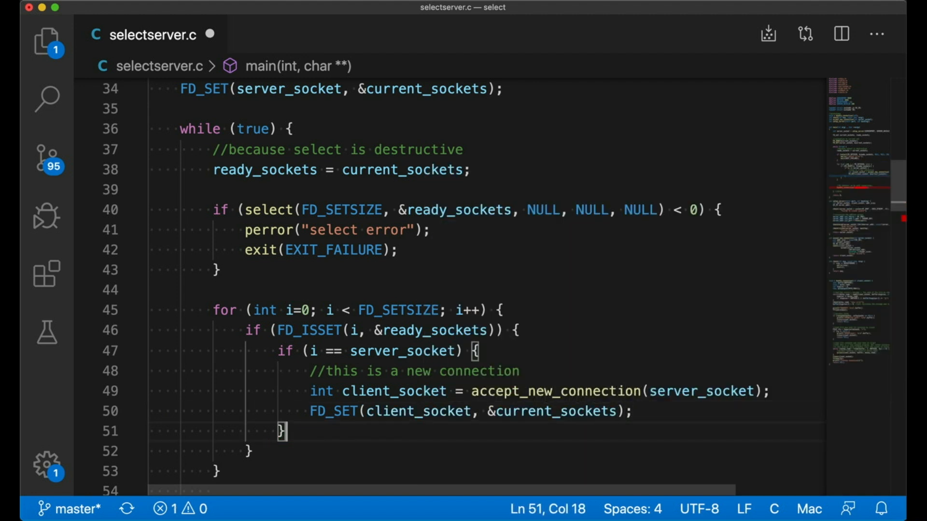
Step: Else handle_connection(i) then FD_CLR it from current_sockets; return EXIT_SUCCESS and save
text(else {)
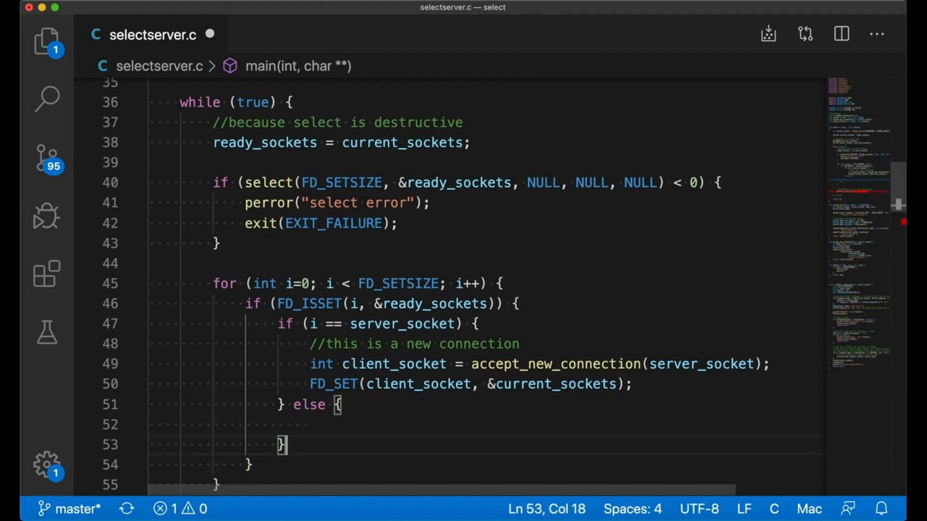
scroll(down, 3)
text(handle_connection(client_socket);)
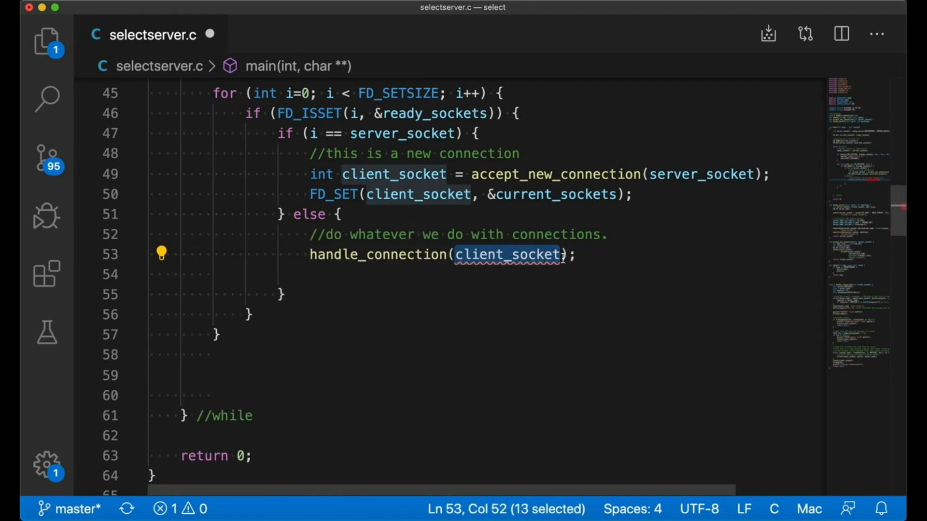
text(FD_CLR(i,)
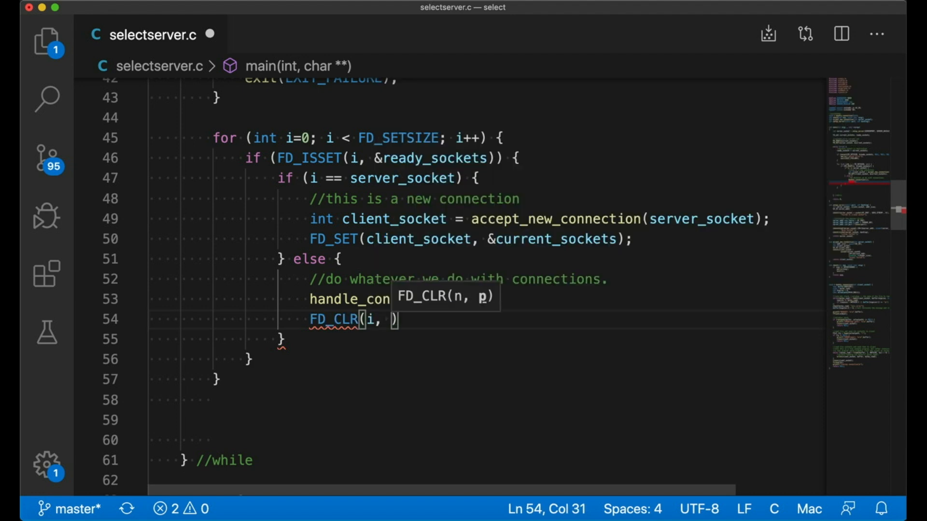
text(&curret)
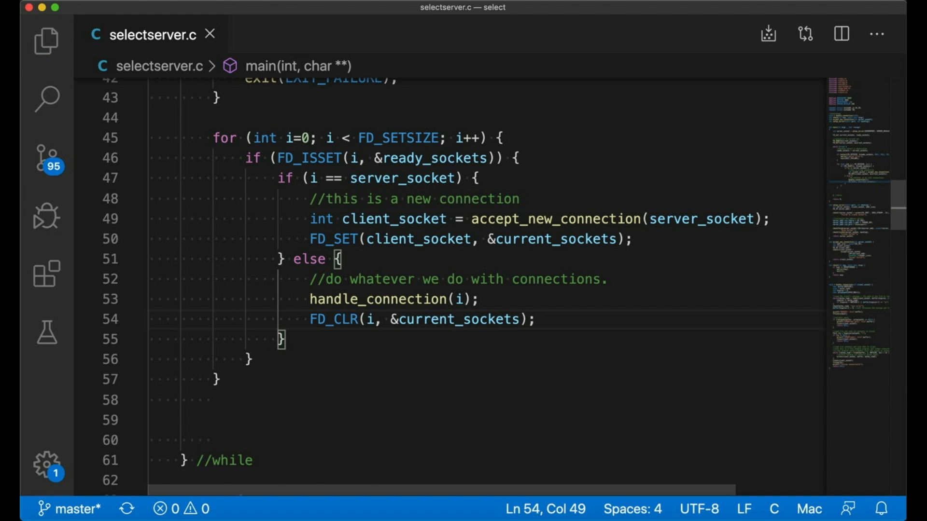
scroll(down, 3)
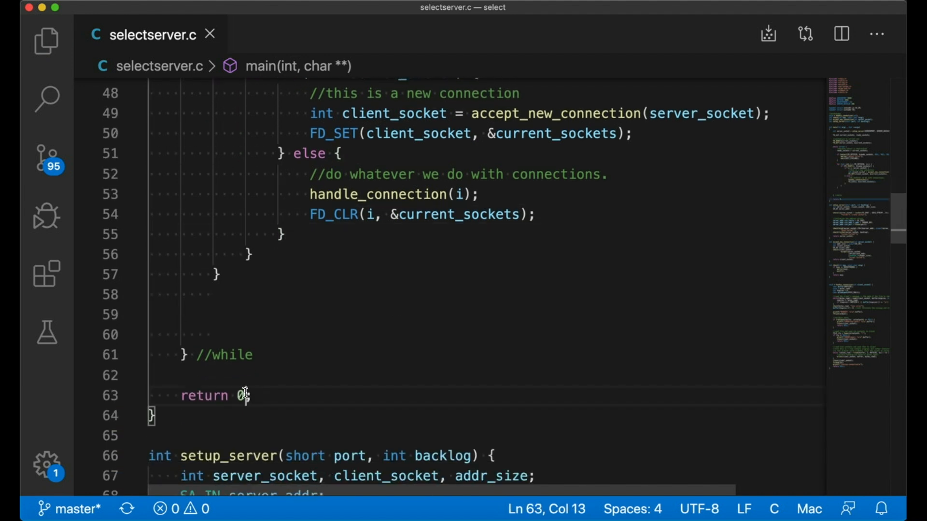
text(EXIT_SUCCESS)
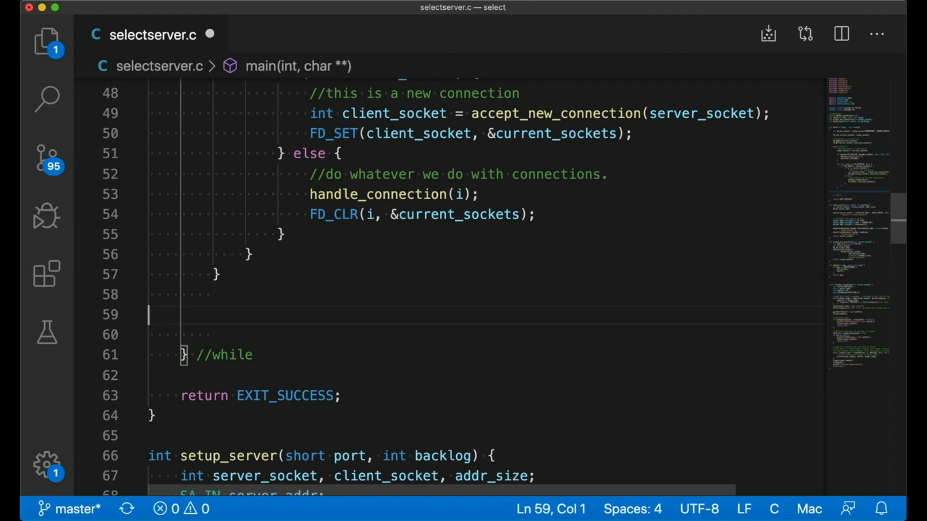
key(Backspace)
text(rub)
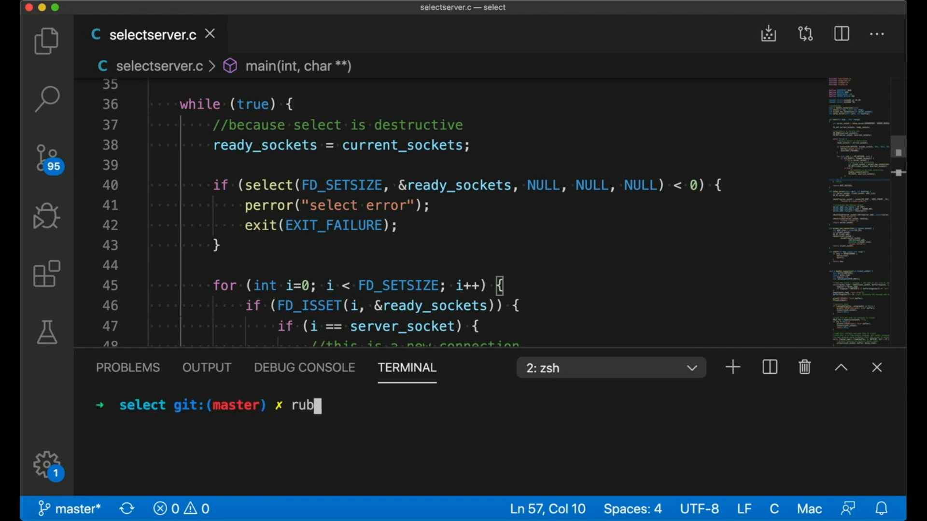
Step: Run ruby client.rb against the server, then hide the terminal panel to view the code
text(y client.rb)
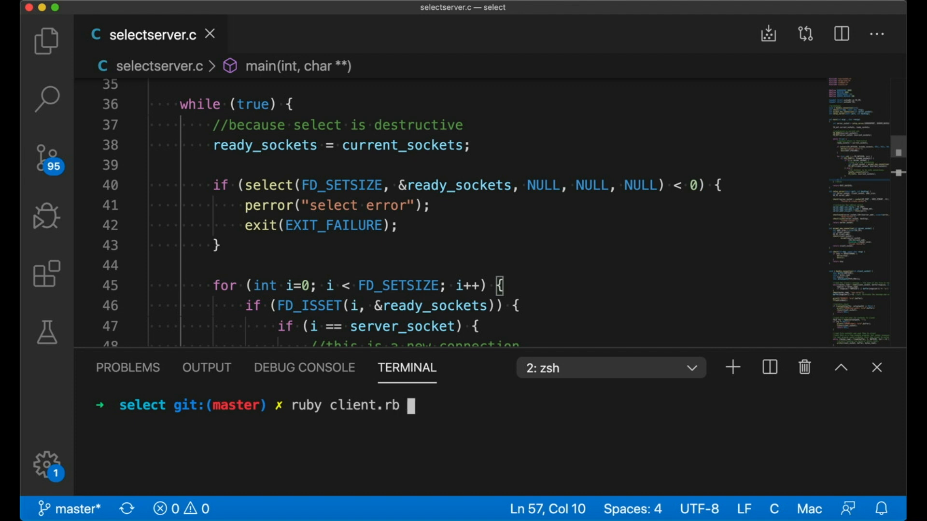
key(Return)
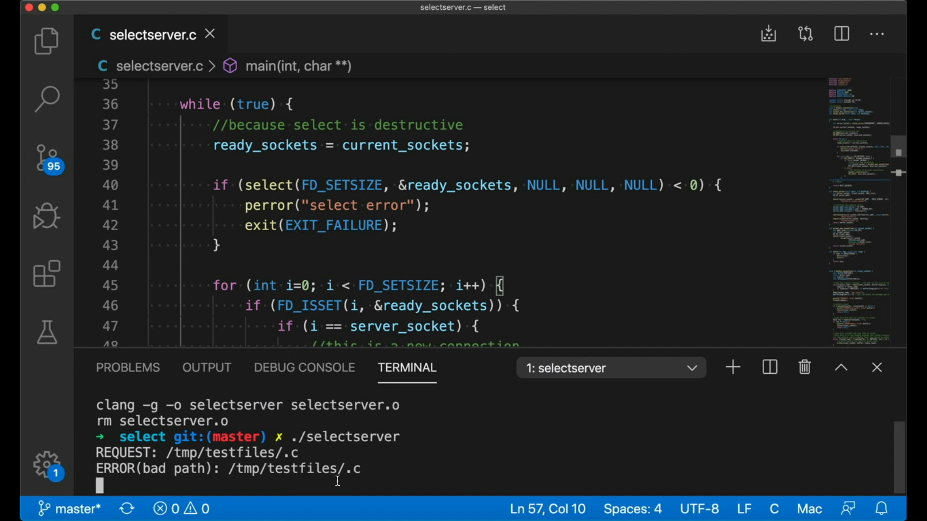
mouse_move(383, 458)
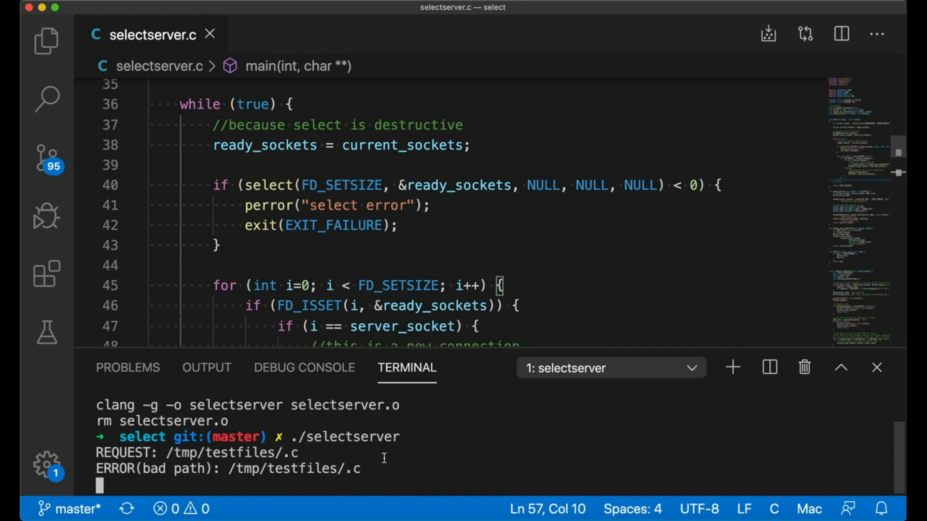
mouse_move(391, 455)
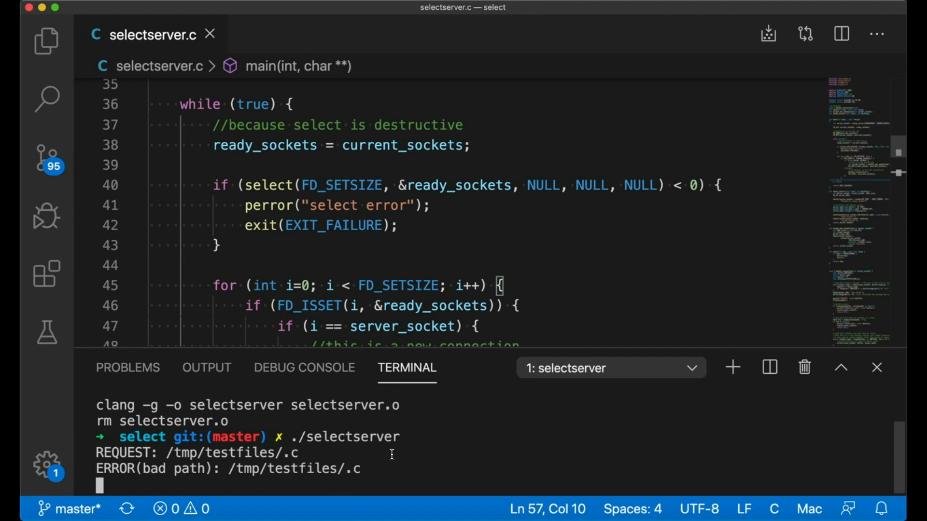
mouse_move(395, 451)
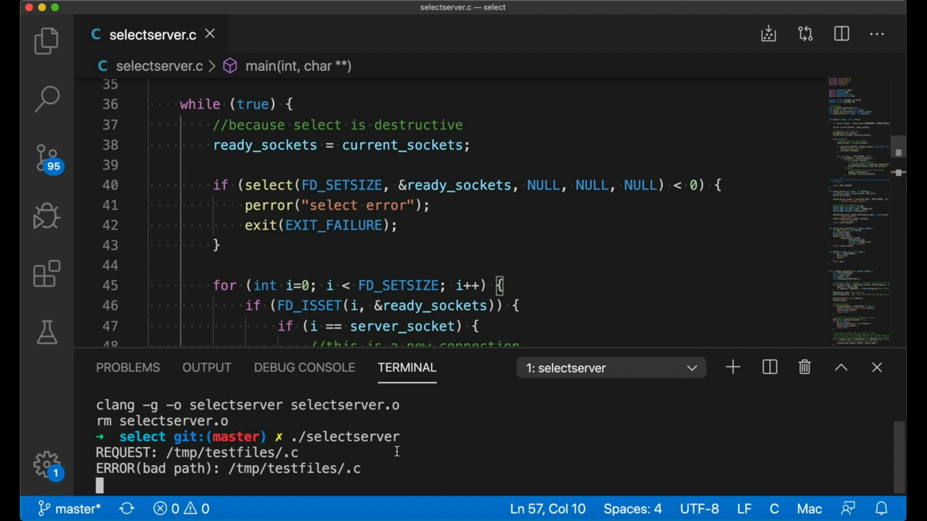
mouse_move(543, 372)
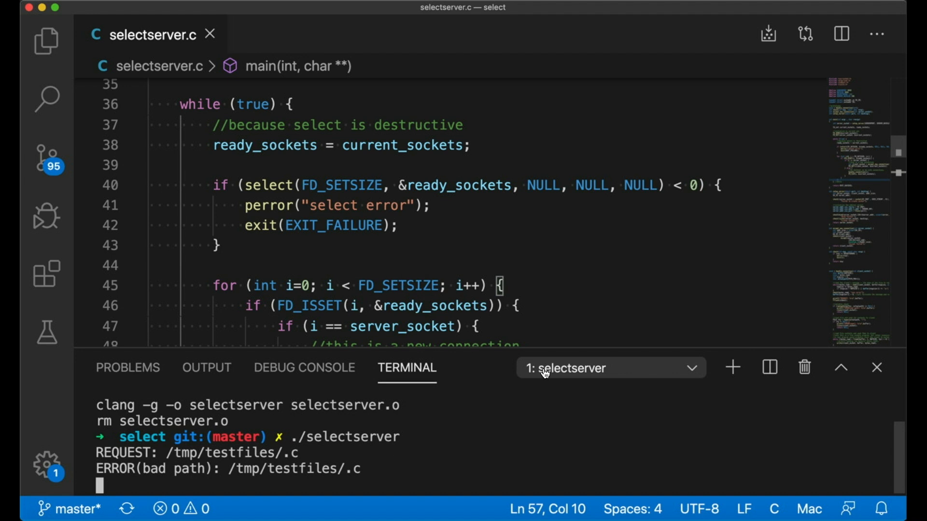
click(877, 367)
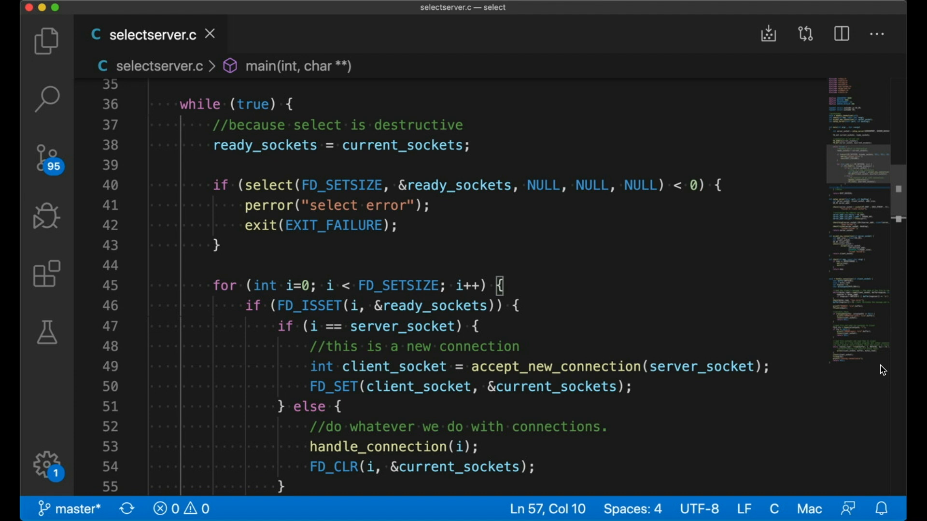
mouse_move(615, 470)
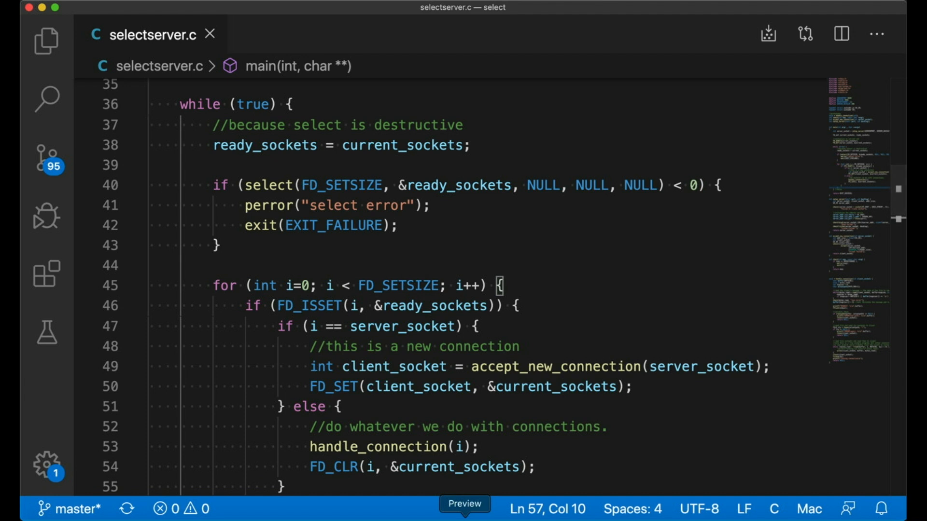
mouse_move(389, 364)
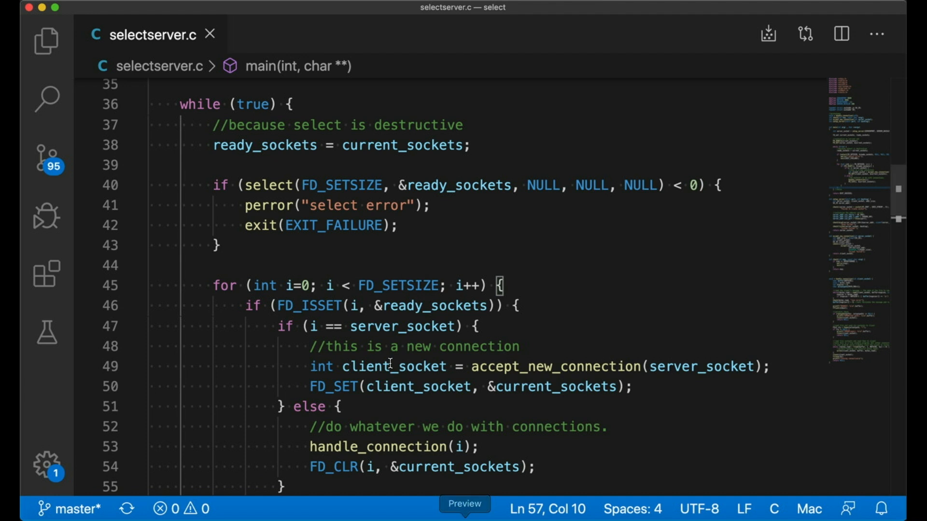
mouse_move(383, 346)
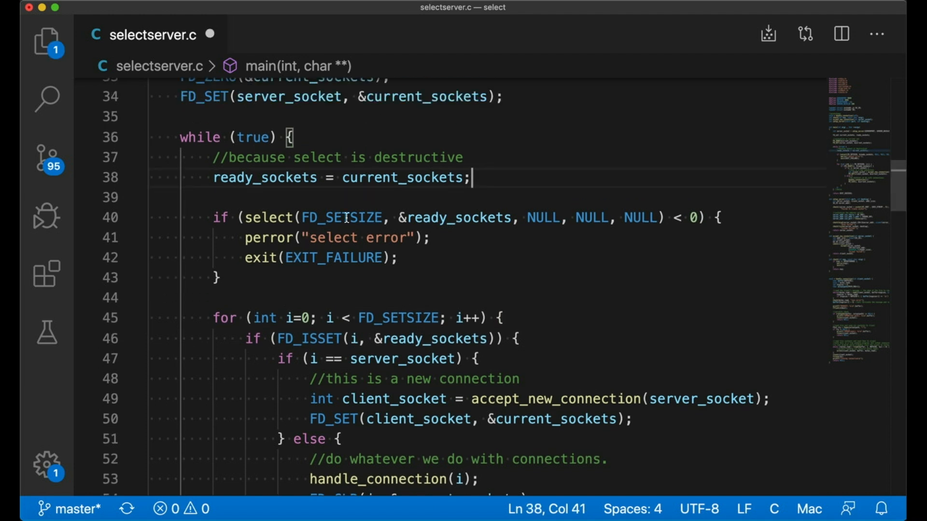
Step: Print FD_SETSIZE with printf before the loop, rebuild and run to see 1024, then stop the server
scroll(up, 3)
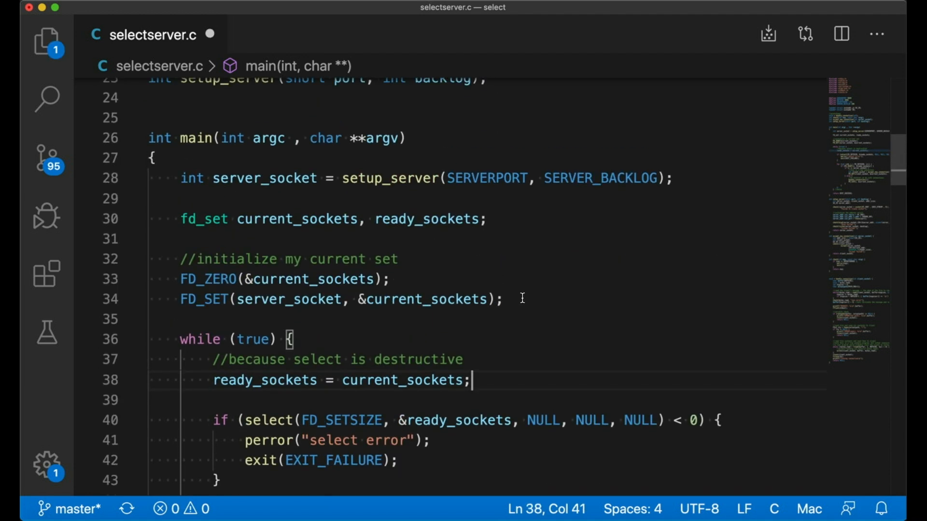
key(enter)
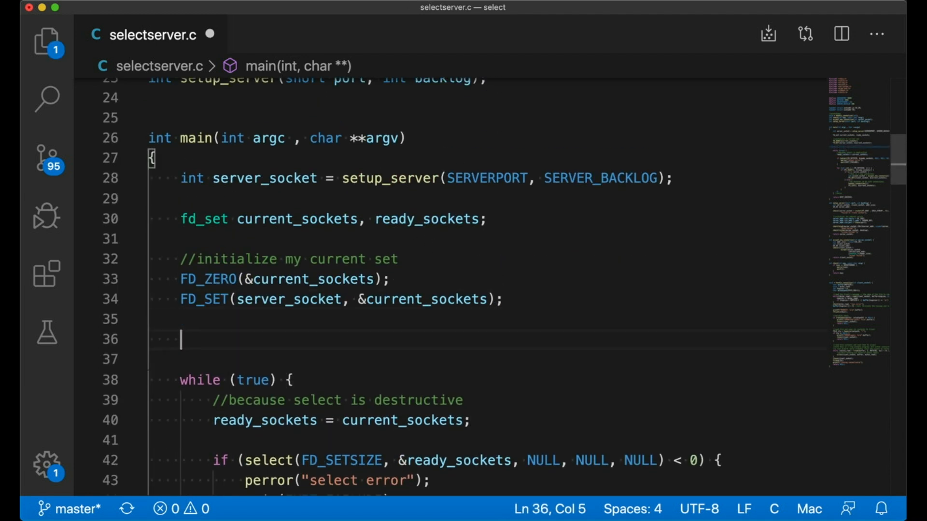
text(printf("FD"))
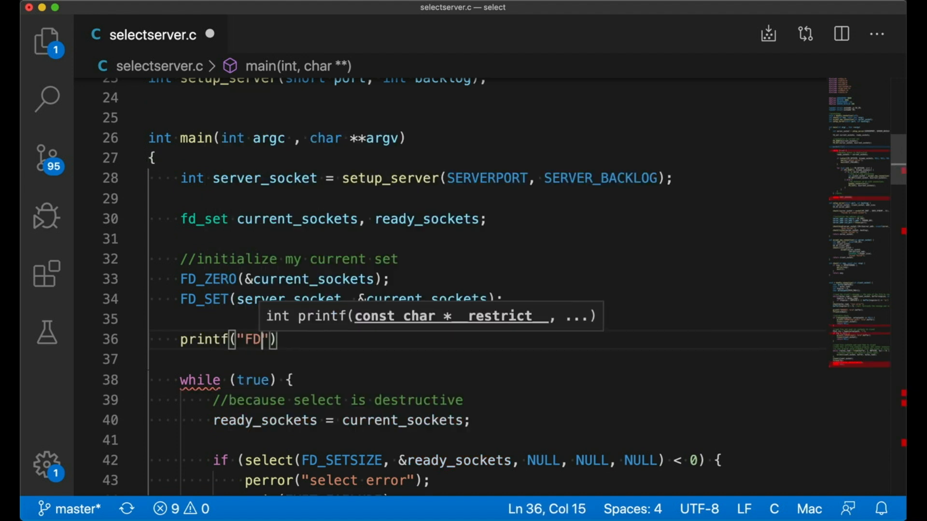
text(_SETSIZE=%)
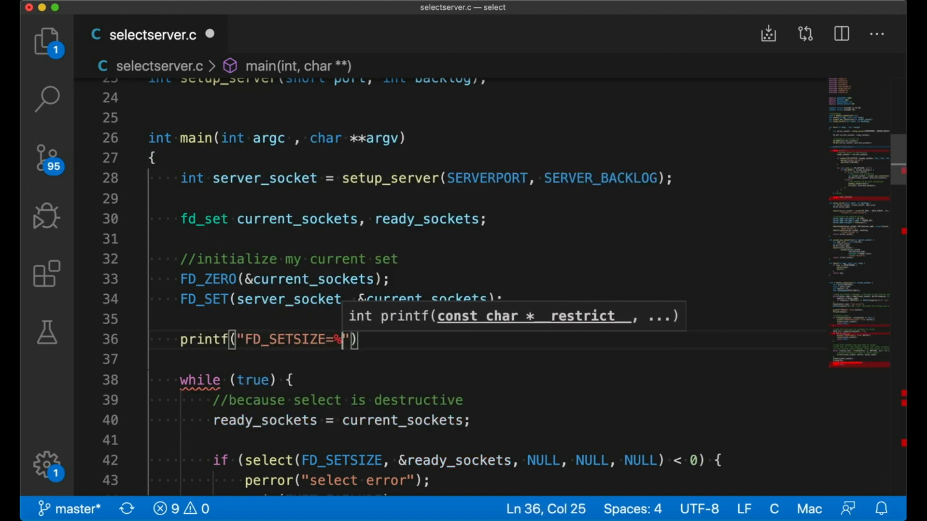
text(d\n",FDS)
text(./selectserver)
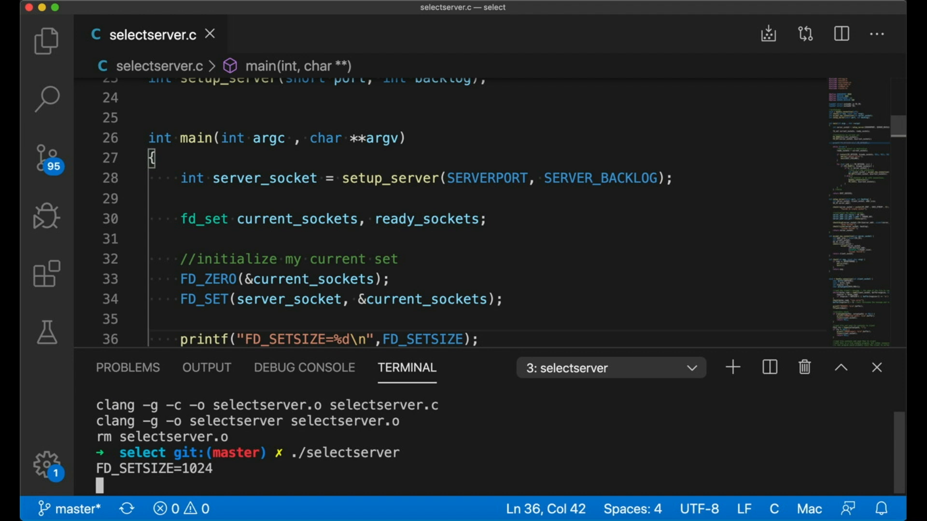
key(ctrl+c)
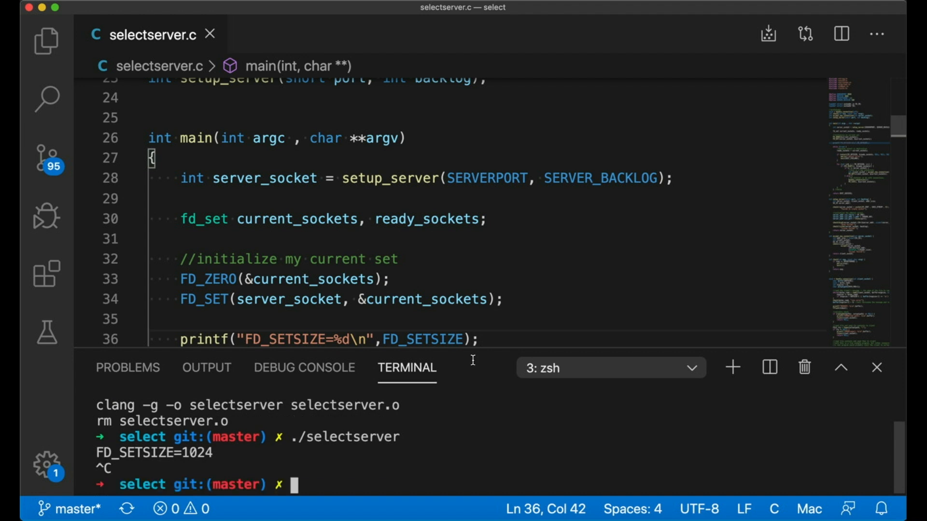
mouse_move(457, 256)
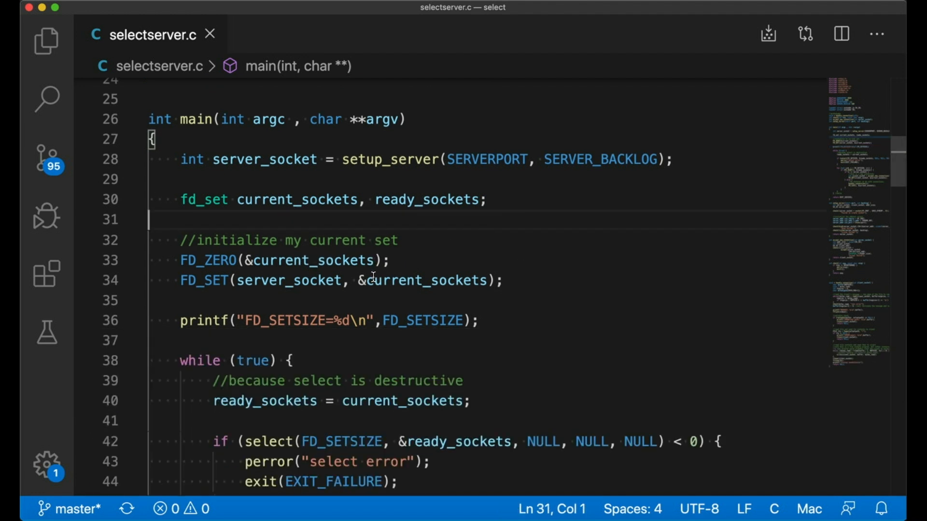
Step: Declare max_socket_so_far = server_socket and use it in select() and the for-loop bound
text(int)
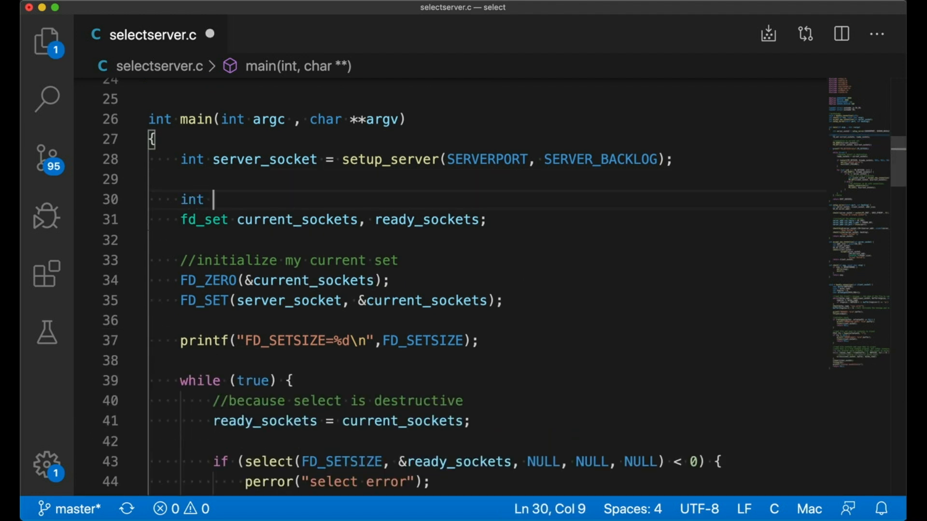
text(max_socket_so_far = 0;)
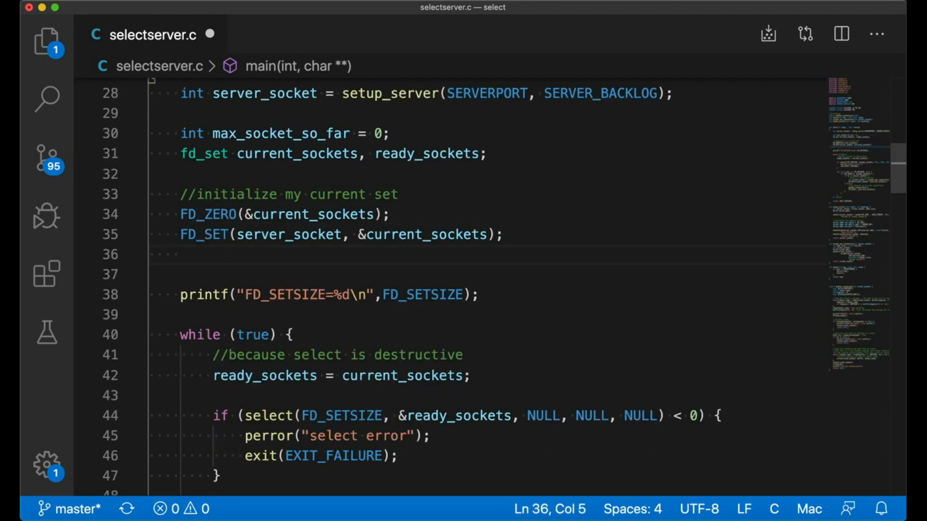
text(max_socket_so_far = server_socket;)
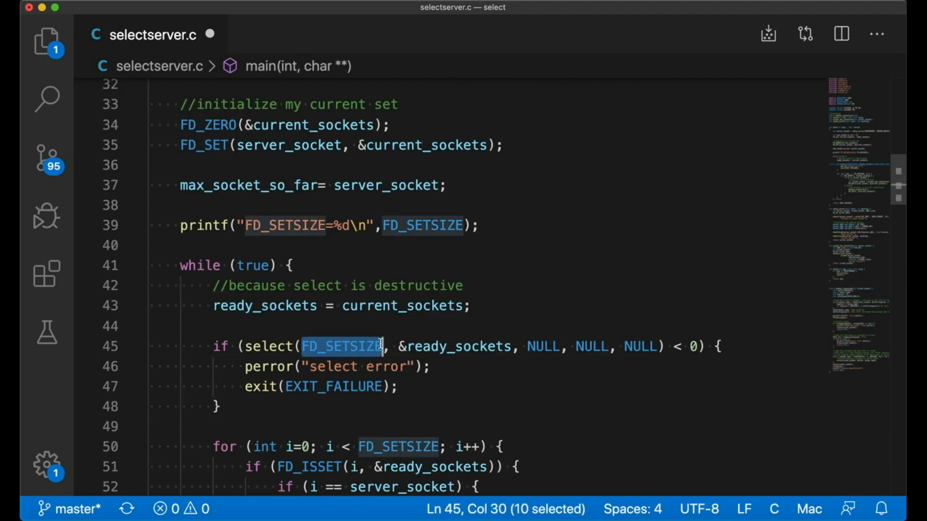
text(max_socket_so_far)
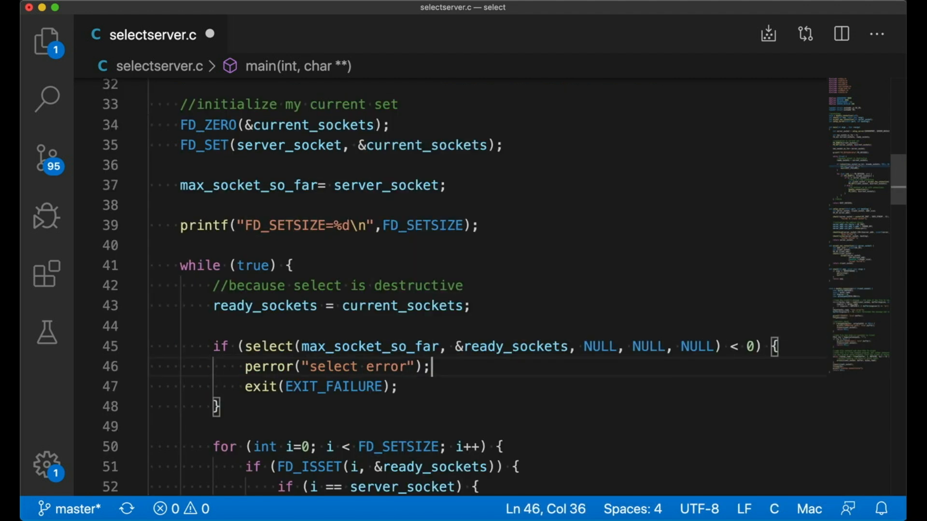
scroll(down, 3)
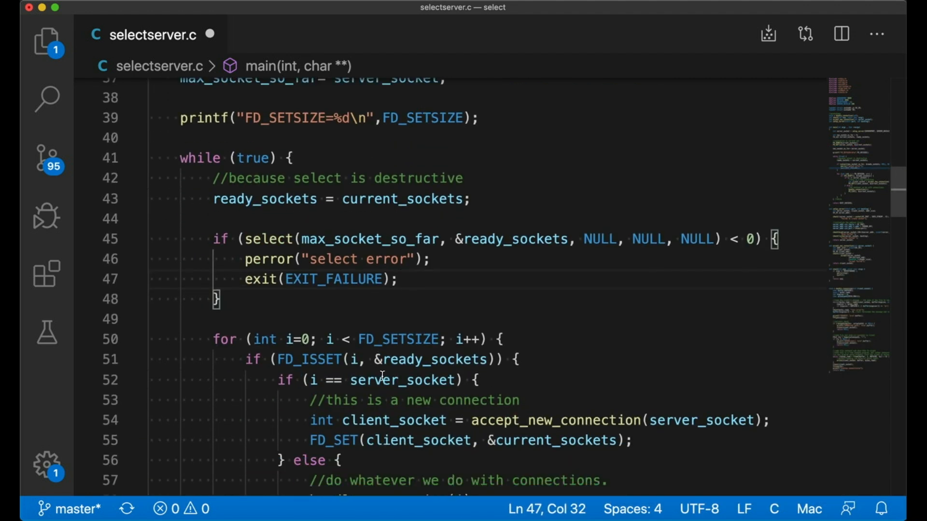
double_click(398, 339)
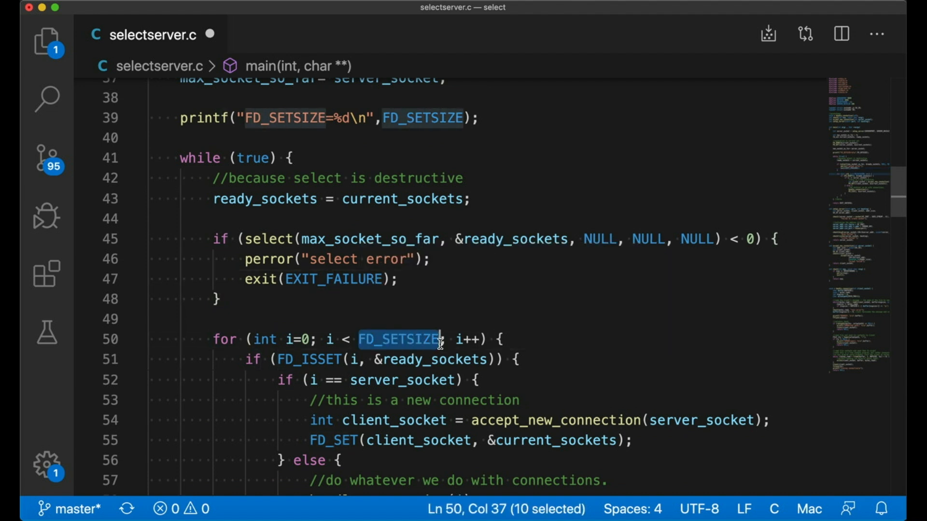
text(max_socket_so_far)
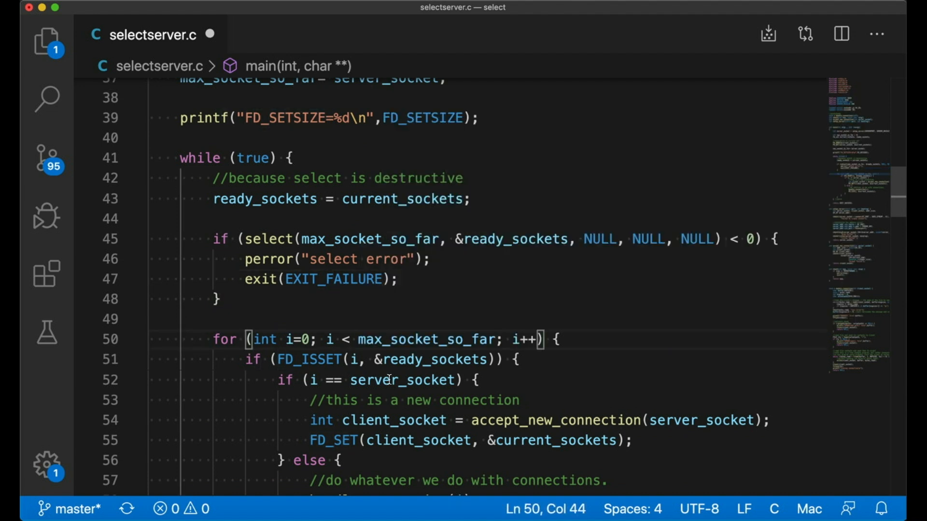
Step: When accepting, raise max_socket_so_far if client_socket is larger
scroll(down, 3)
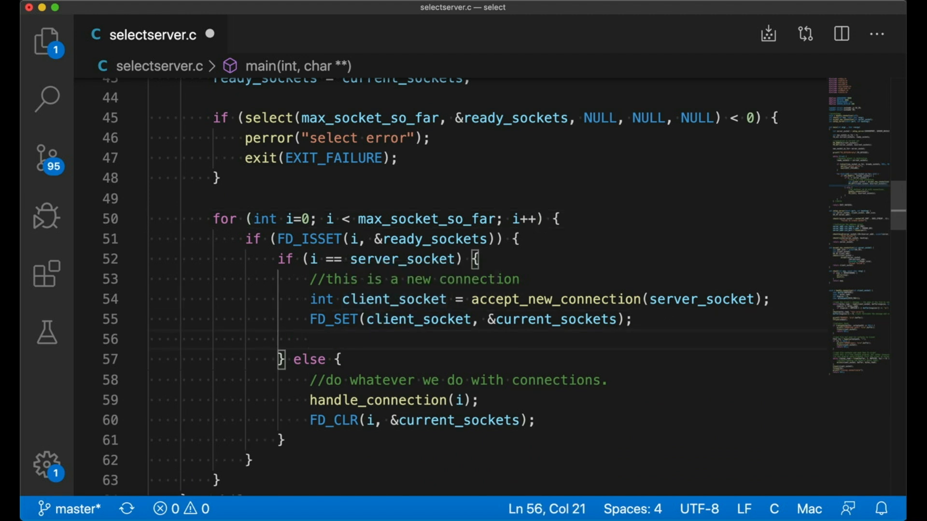
text(if (client_socket > max_socket_so_far) {)
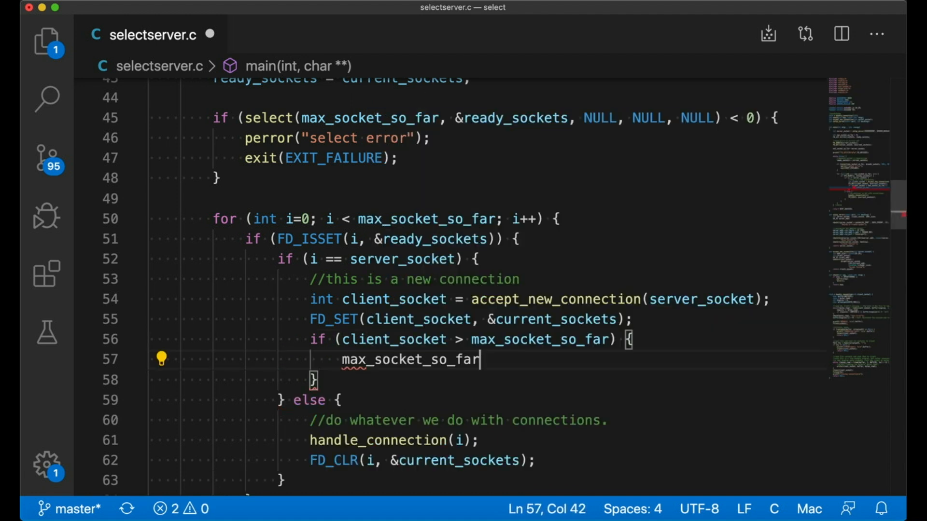
text(= client_socket;)
text(make)
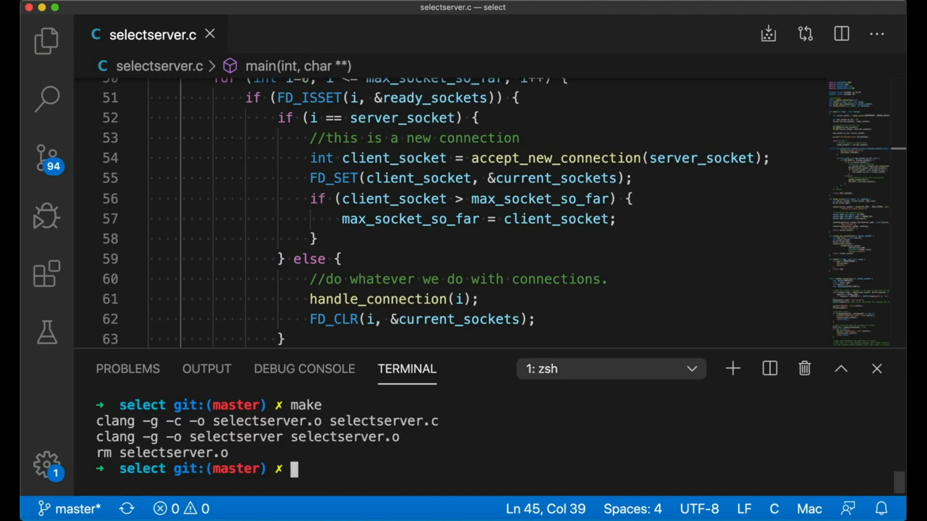
mouse_move(504, 407)
text(ruby client.rb 3)
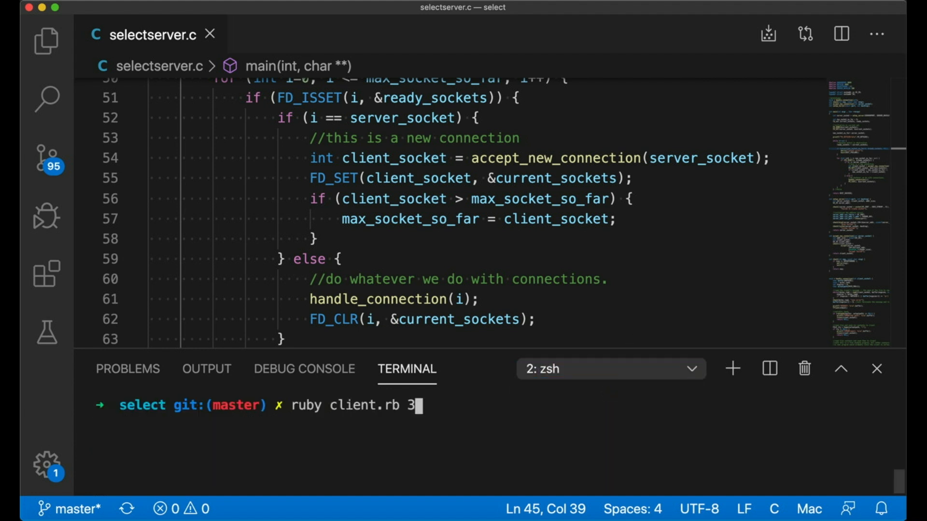
Step: Run ruby client.rb 3 against the rebuilt server, then stop the server with Ctrl+C
key(Return)
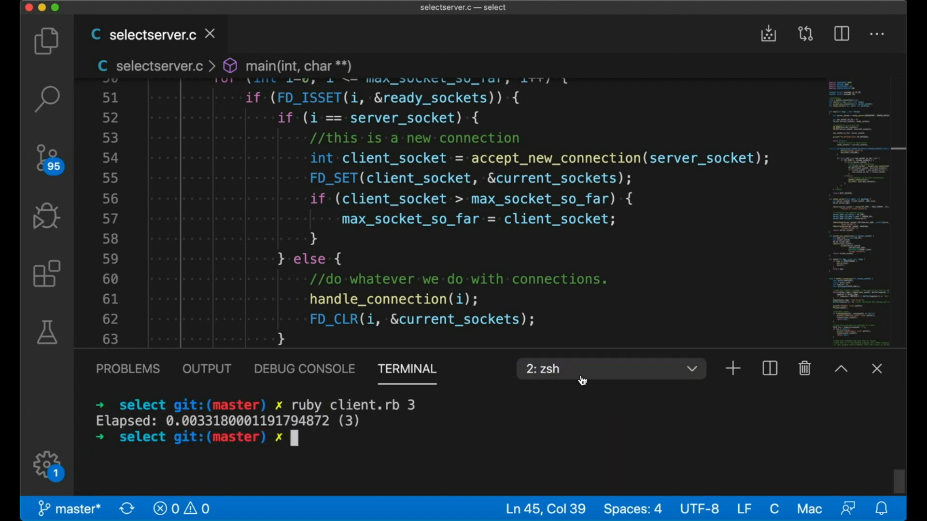
click(610, 368)
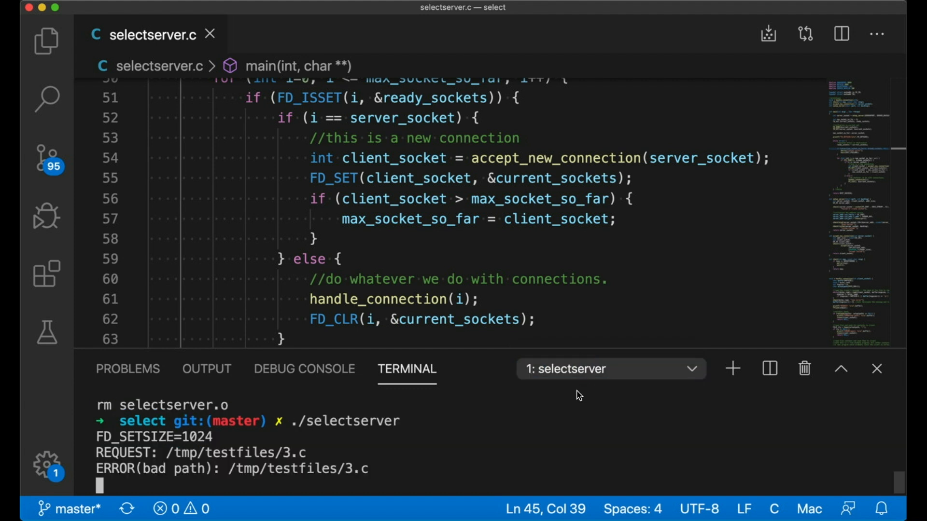
key(ctrl+c)
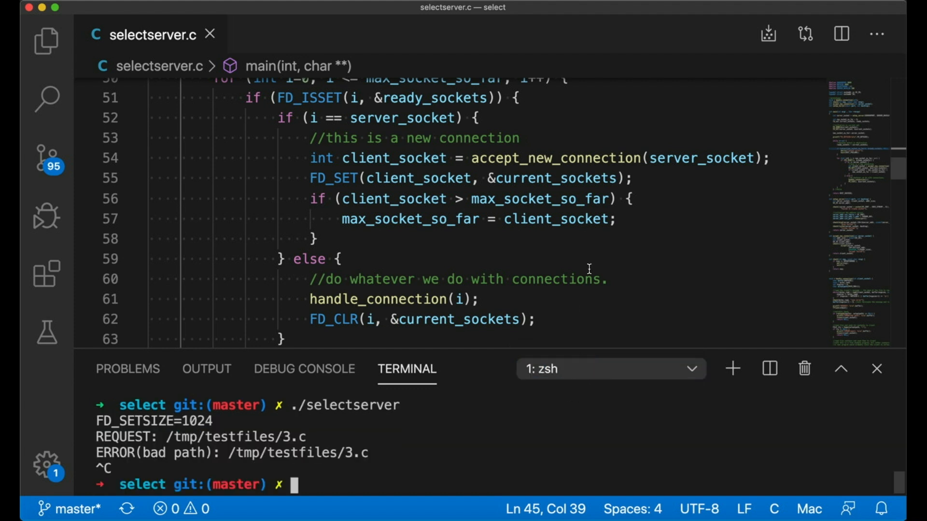